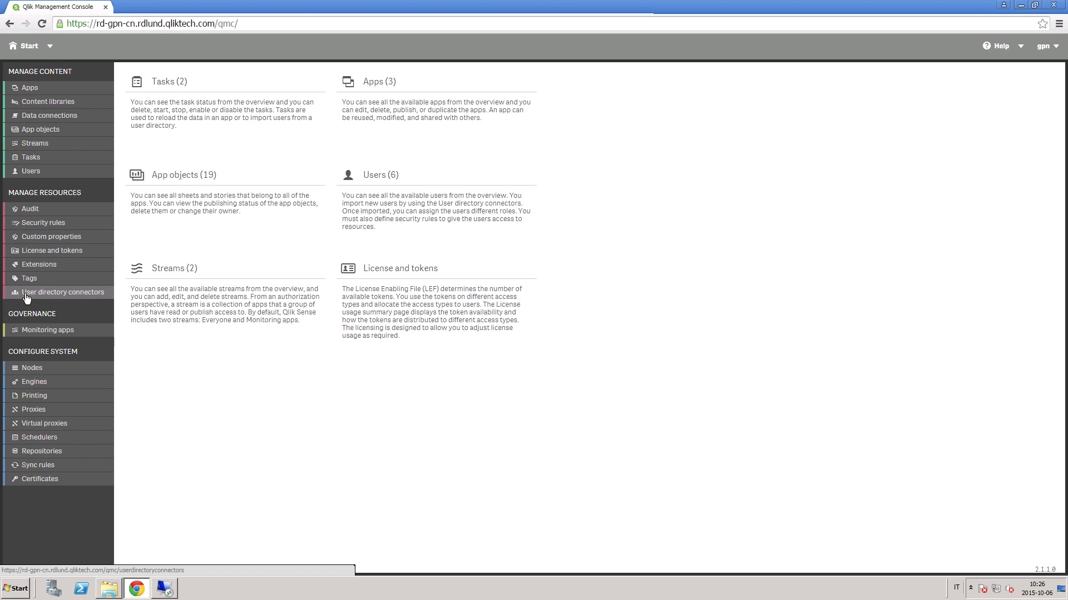
mouse_move(77, 300)
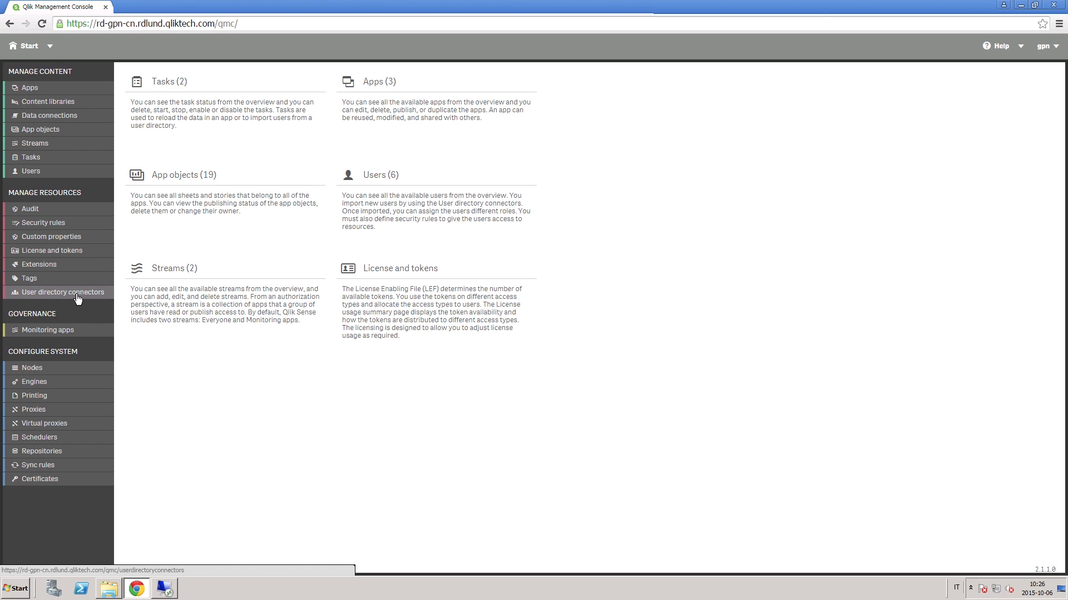
Open the empty User directory connectors page and show the connector types to create.
left_click(63, 292)
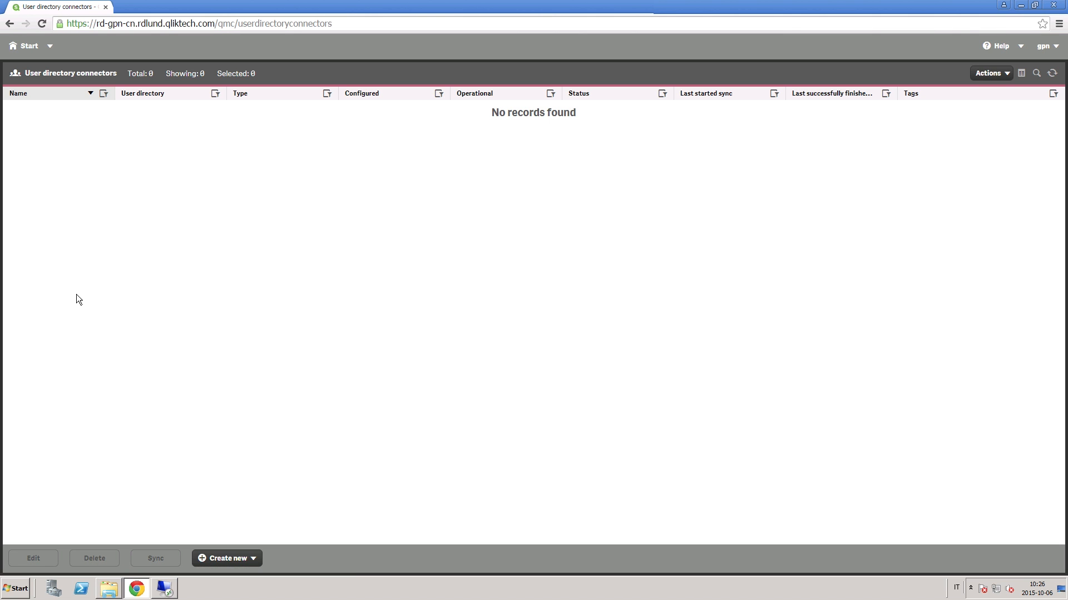
mouse_move(171, 340)
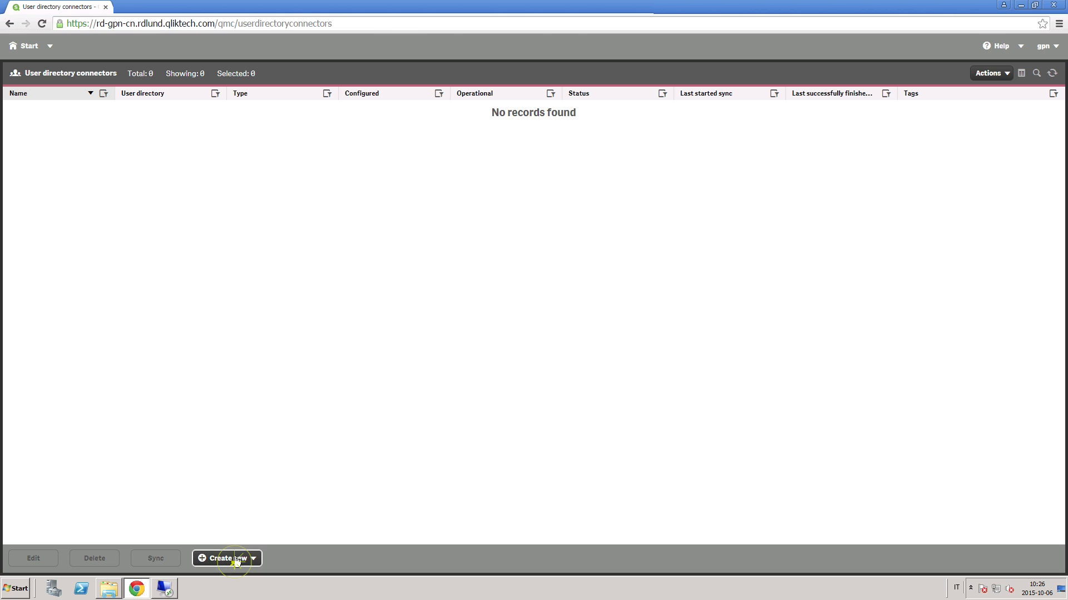
left_click(227, 559)
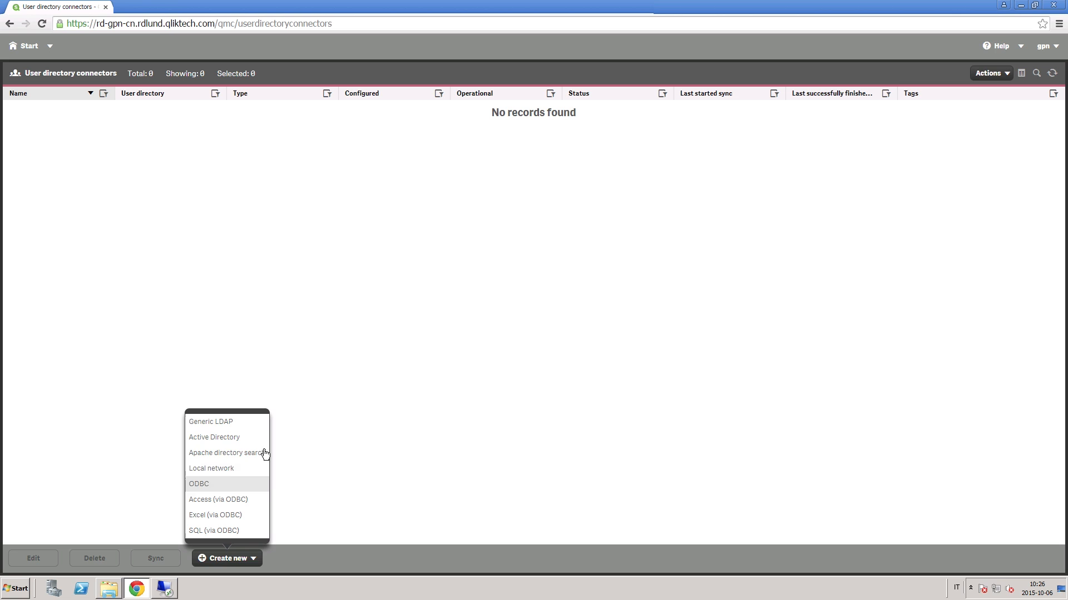
mouse_move(252, 473)
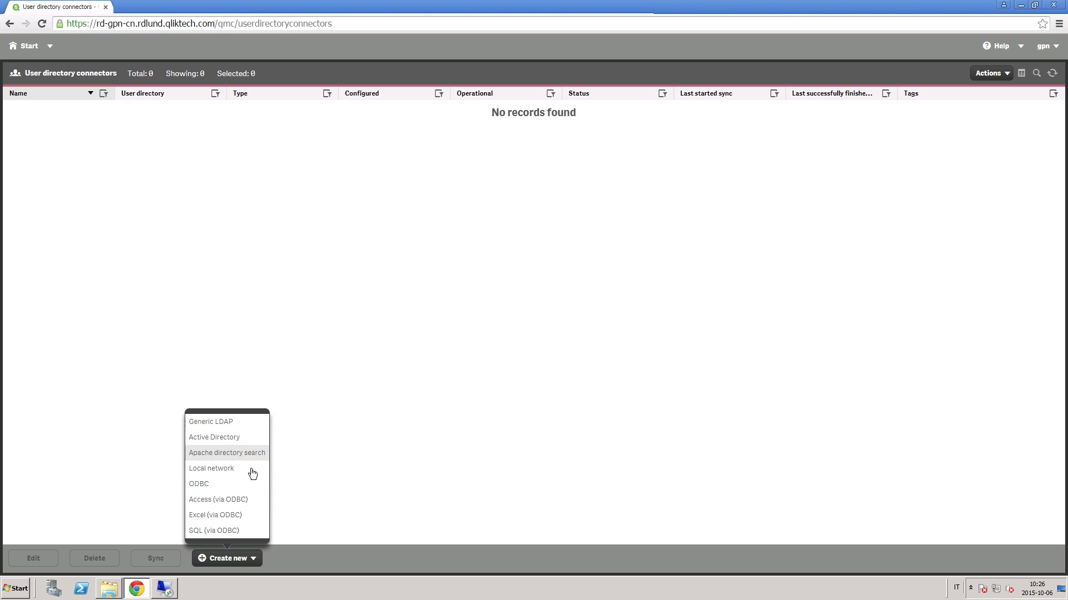
mouse_move(251, 525)
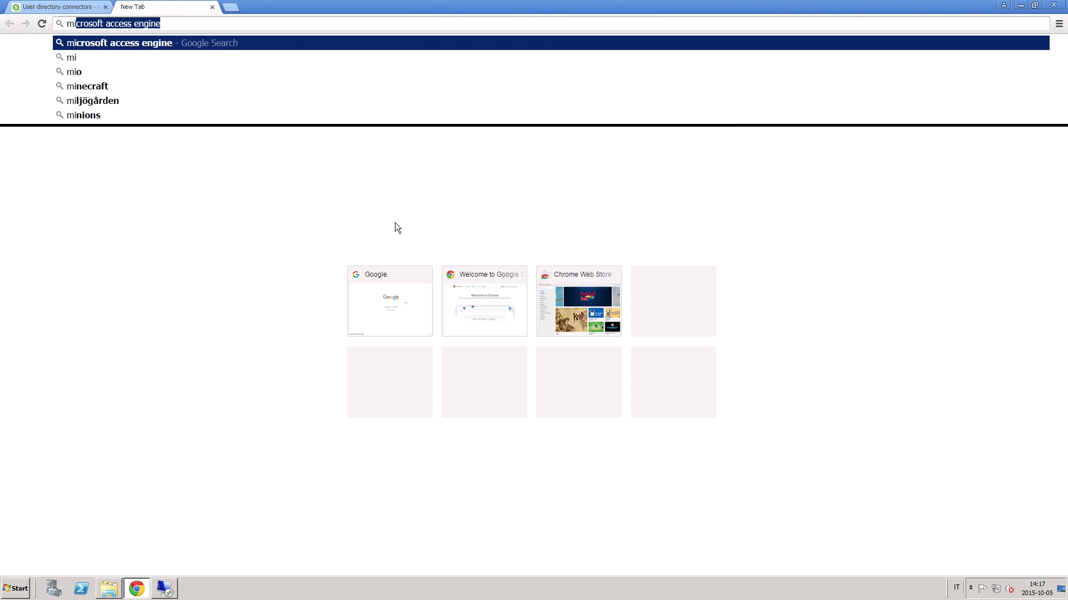
Download only AccessDatabaseEngine_x64.exe from the Access Database Engine 2010 Redistributable page.
key("Return")
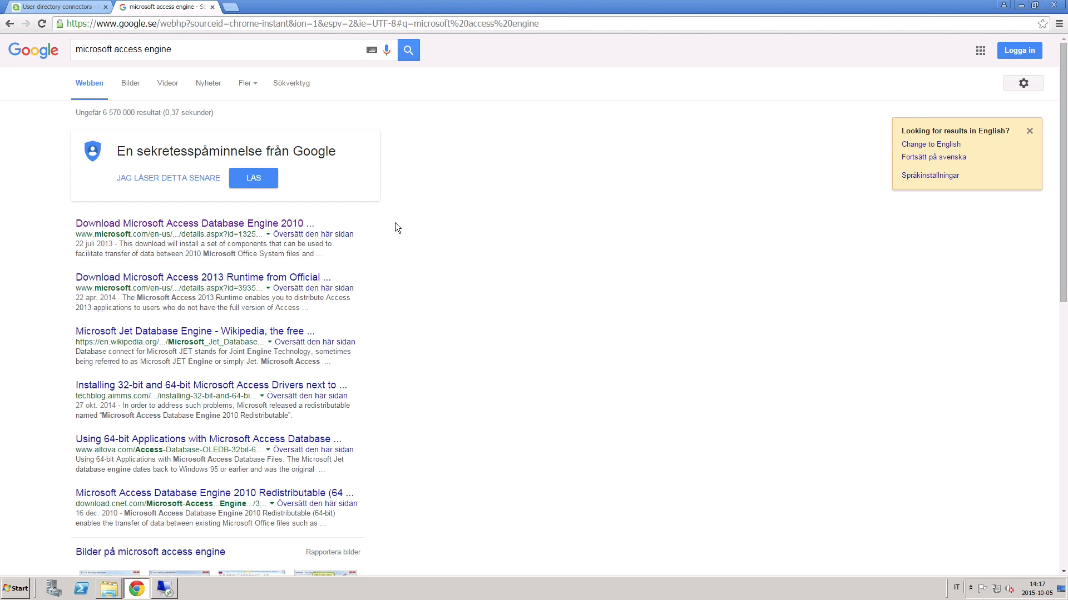
left_click(194, 224)
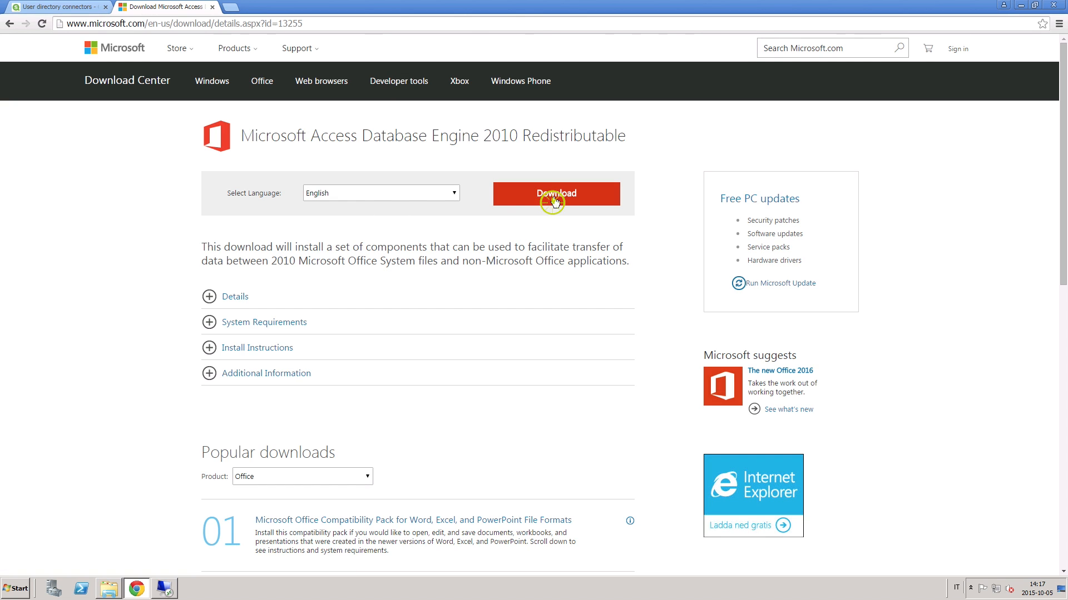
left_click(556, 194)
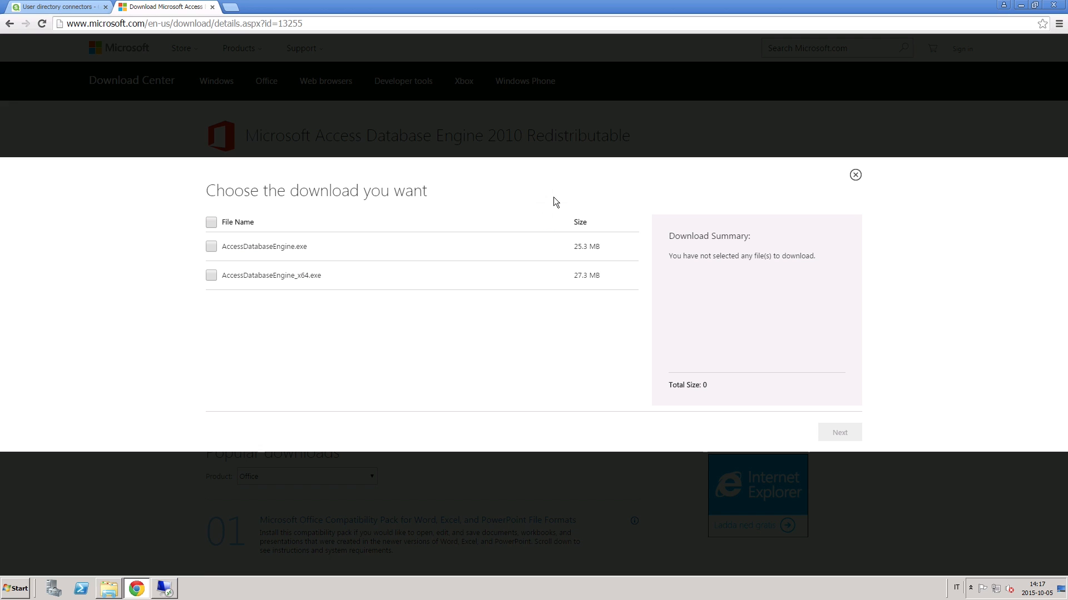
mouse_move(294, 249)
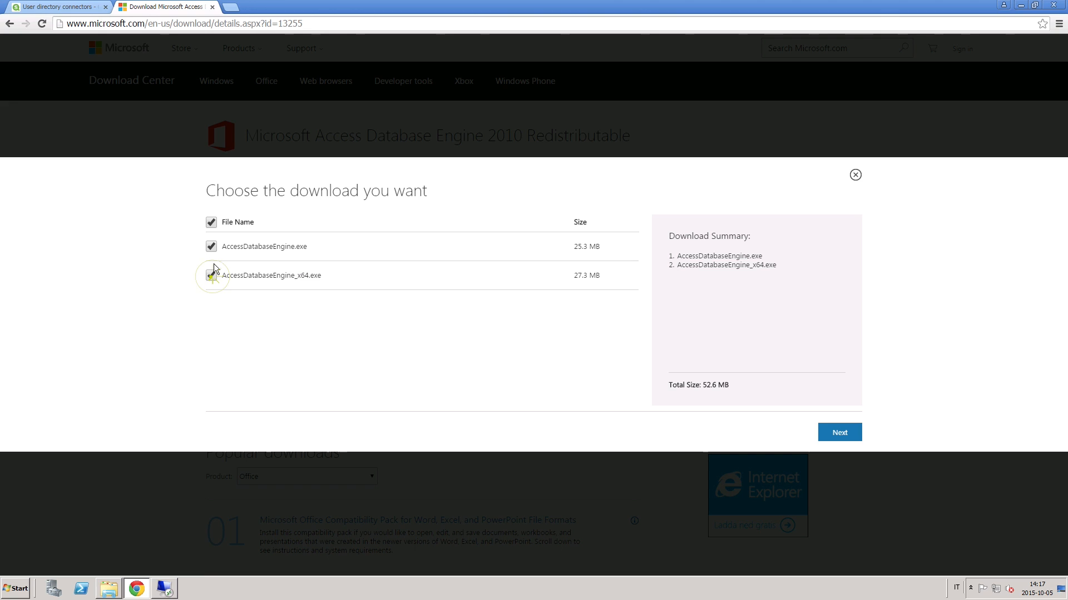
left_click(211, 246)
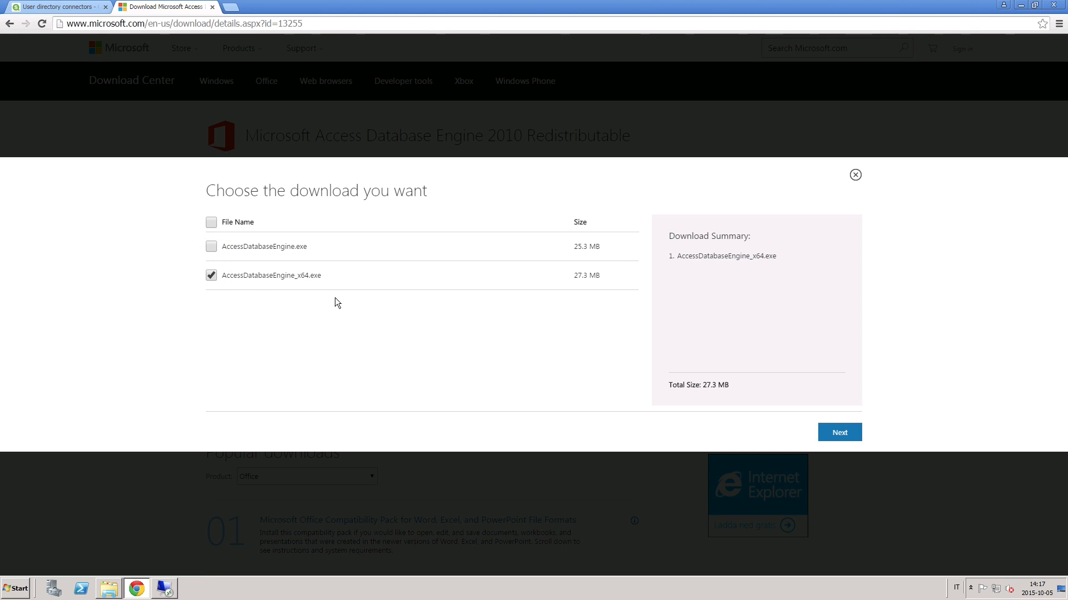
left_click(839, 432)
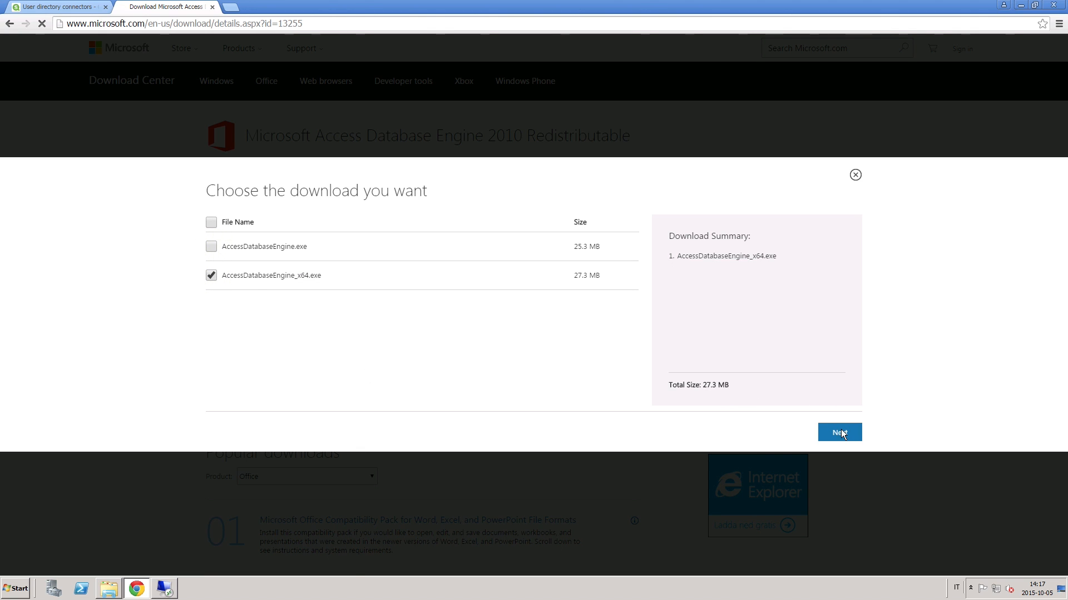
left_click(839, 431)
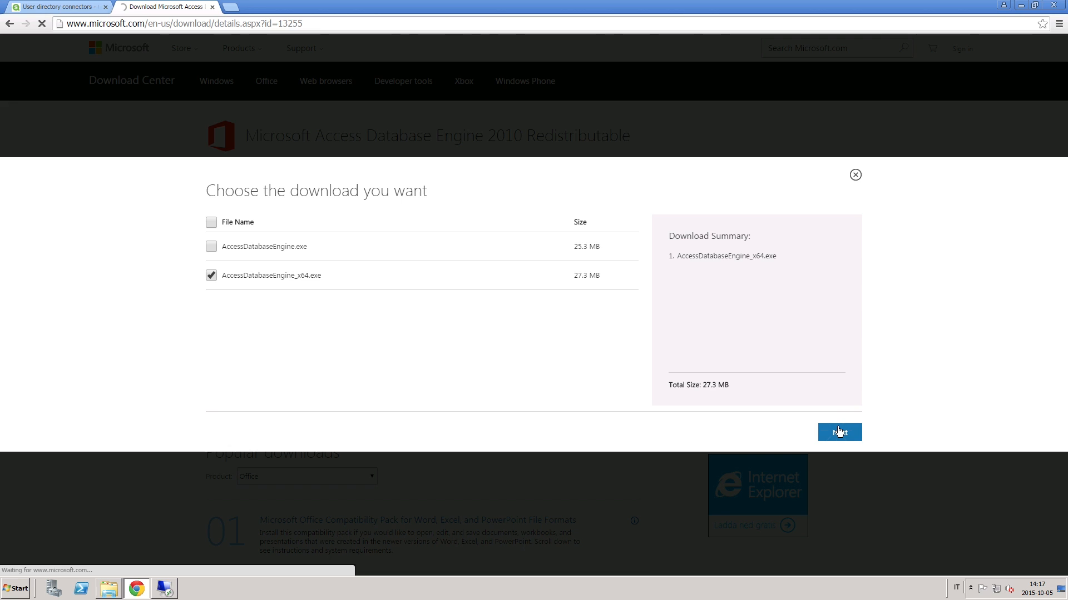
left_click(839, 431)
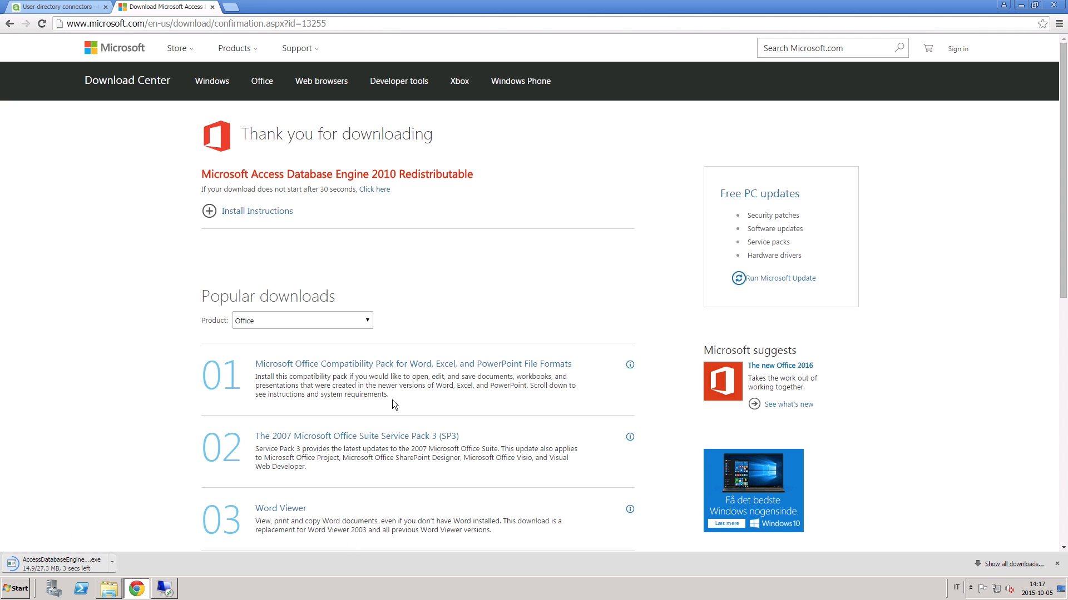
Run AccessDatabaseEngine_x64, accept the license, and install to the default folder.
left_click(113, 563)
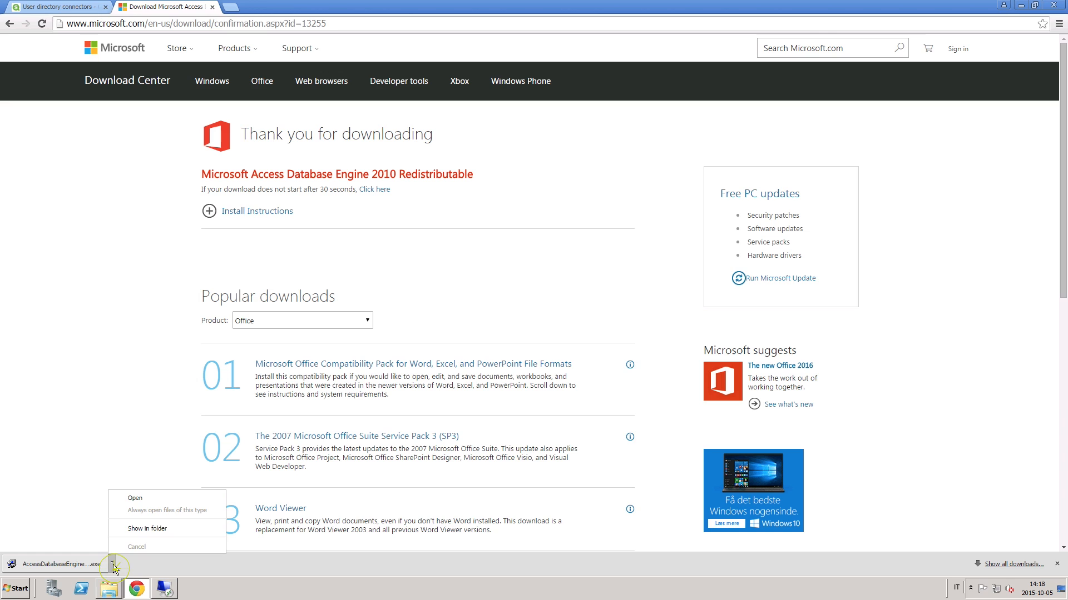
left_click(146, 529)
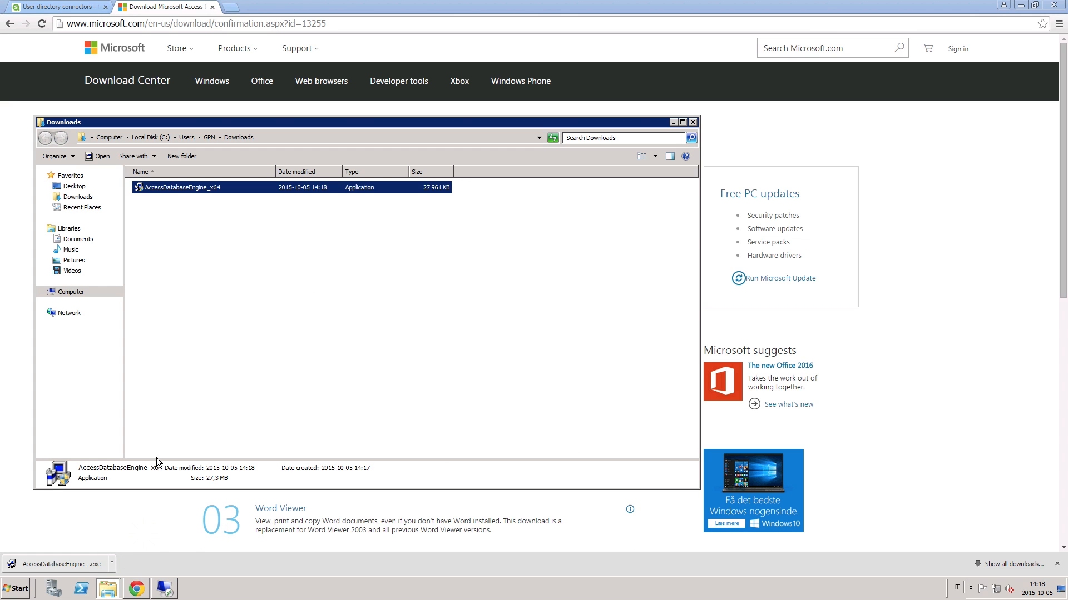
double_click(181, 188)
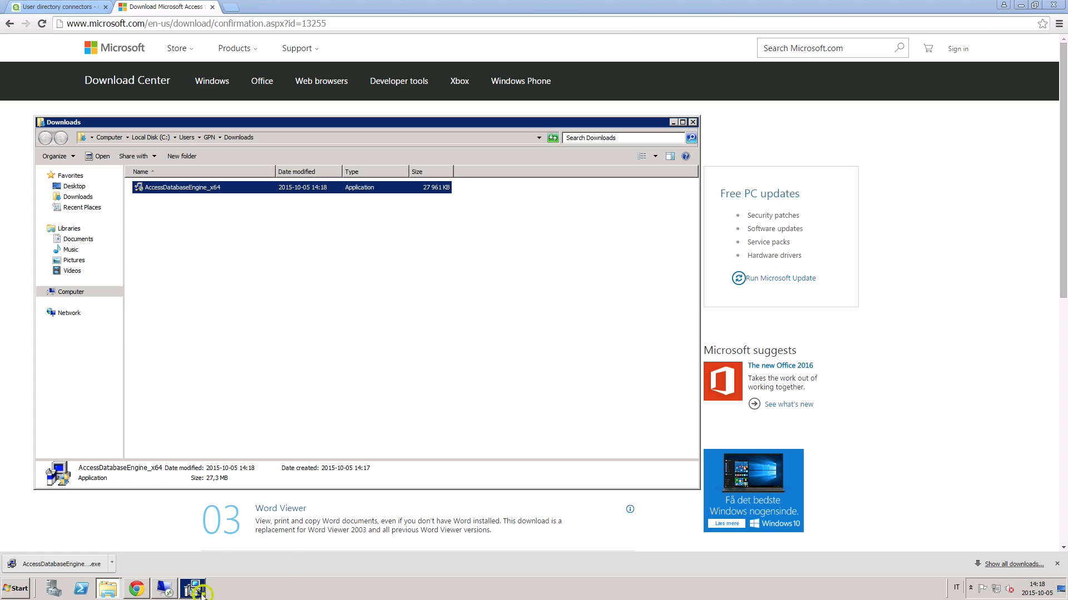
double_click(181, 187)
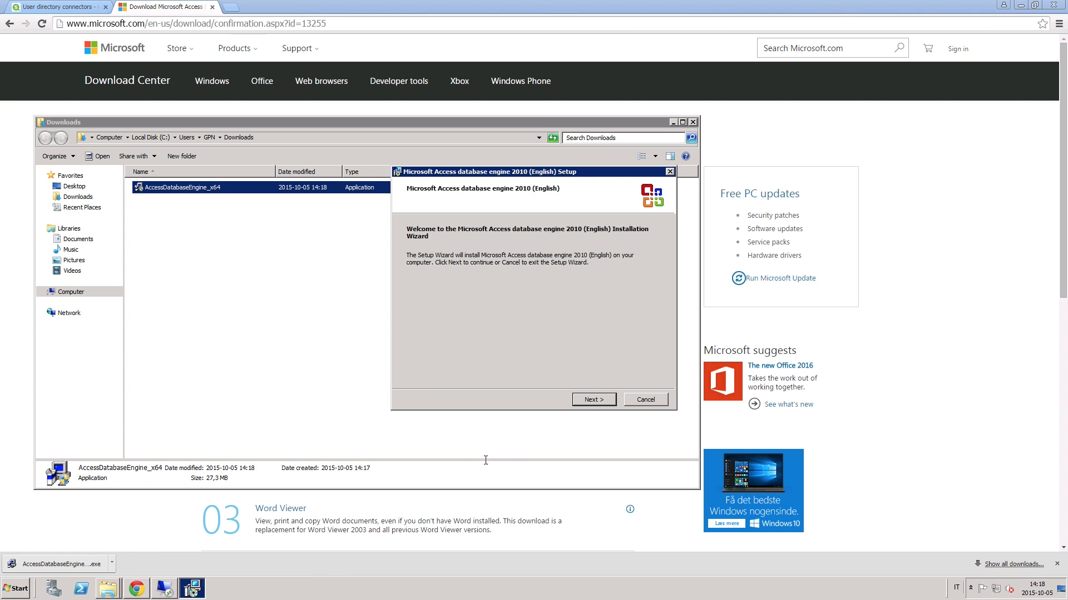
left_click(592, 400)
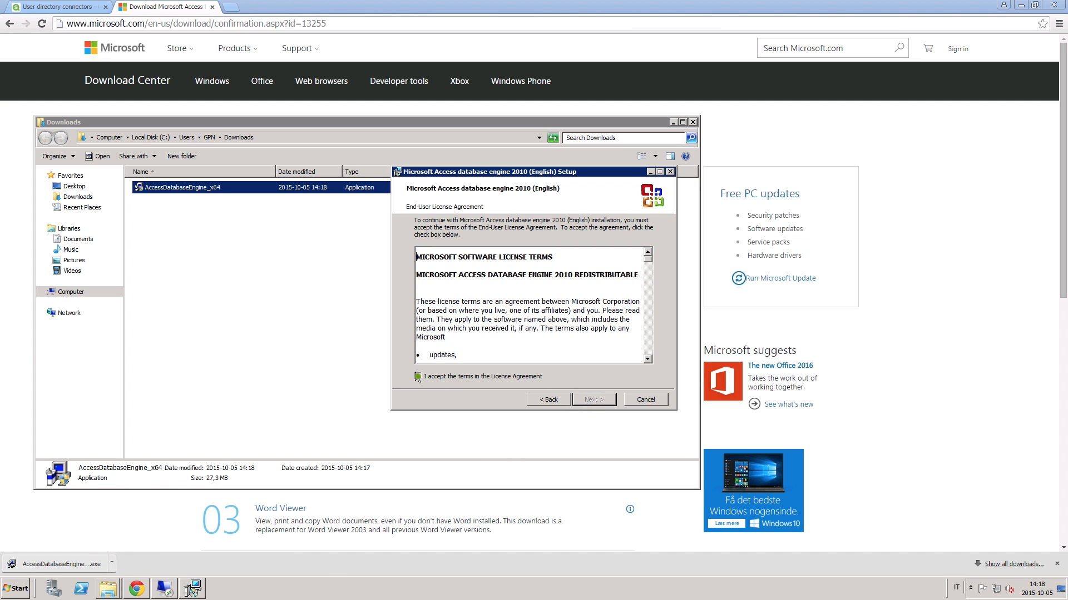
left_click(593, 400)
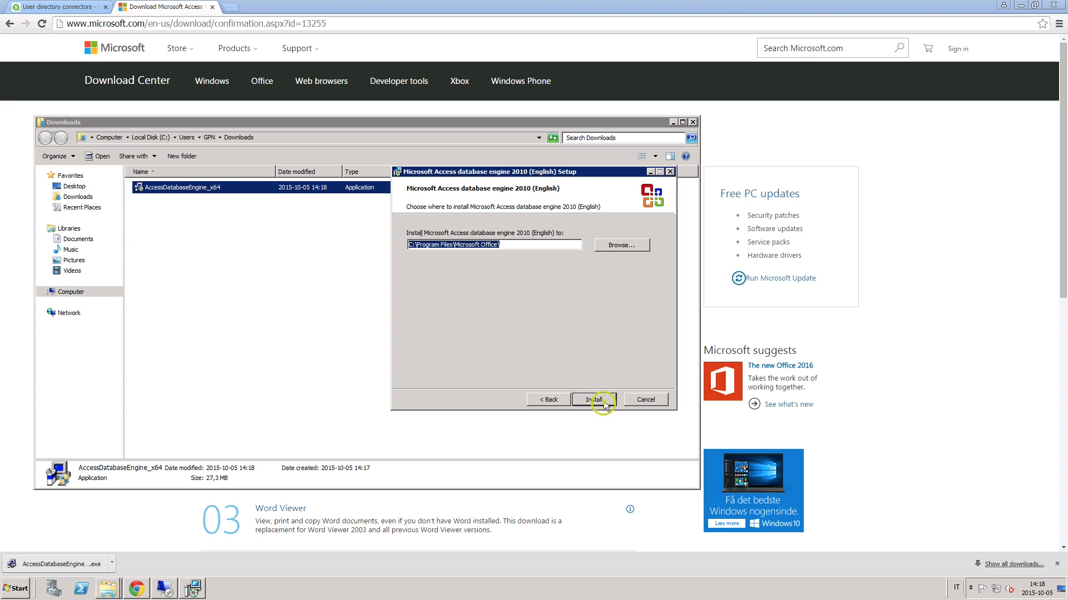
left_click(593, 400)
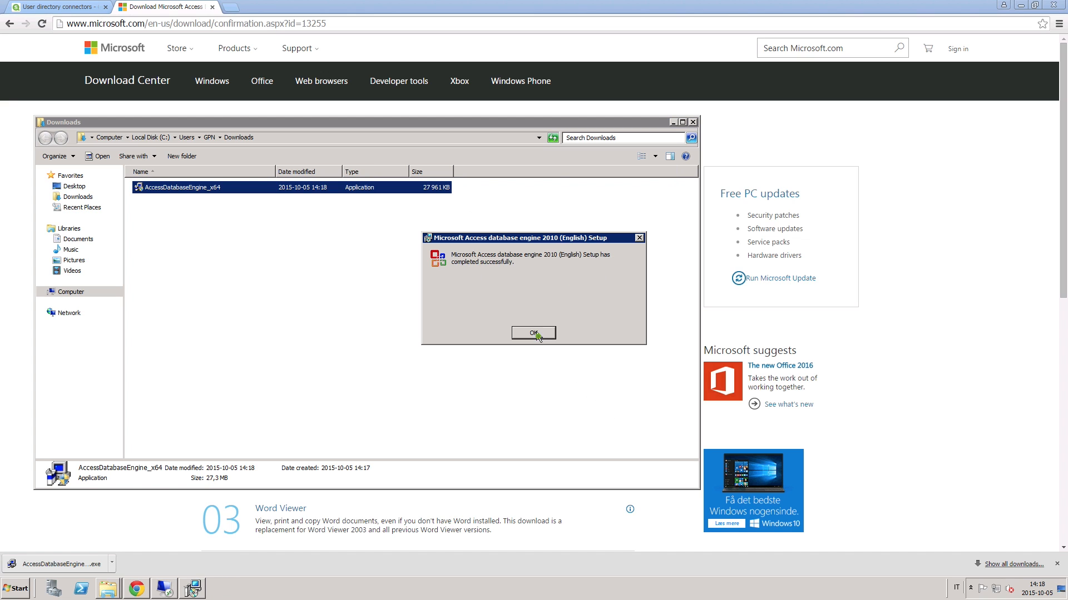
left_click(533, 333)
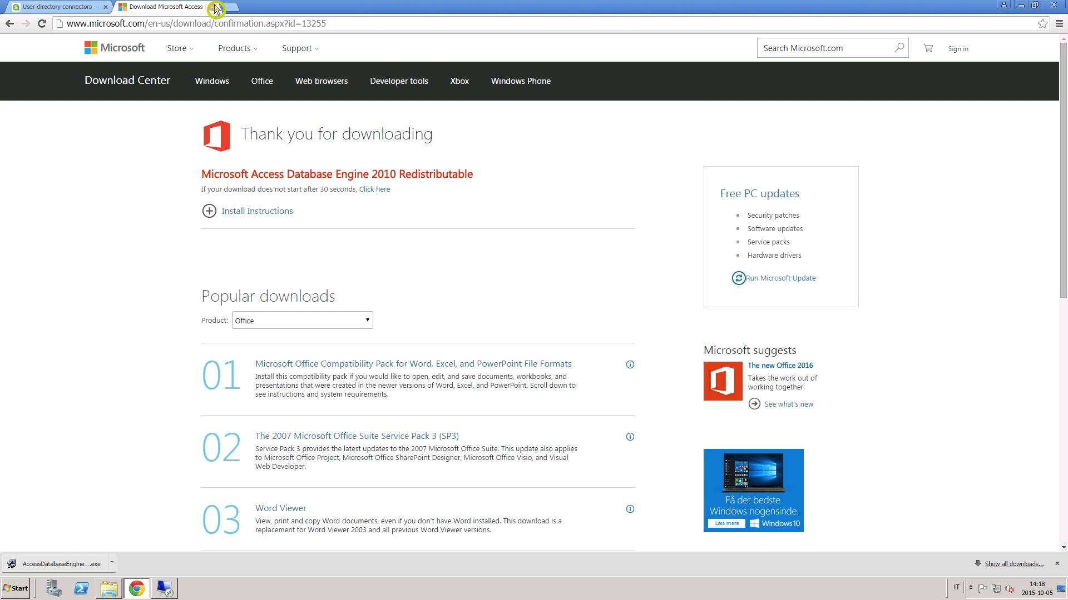
Open ODBC Data Source Administrator and add a System DSN with the Microsoft Excel Driver.
left_click(15, 588)
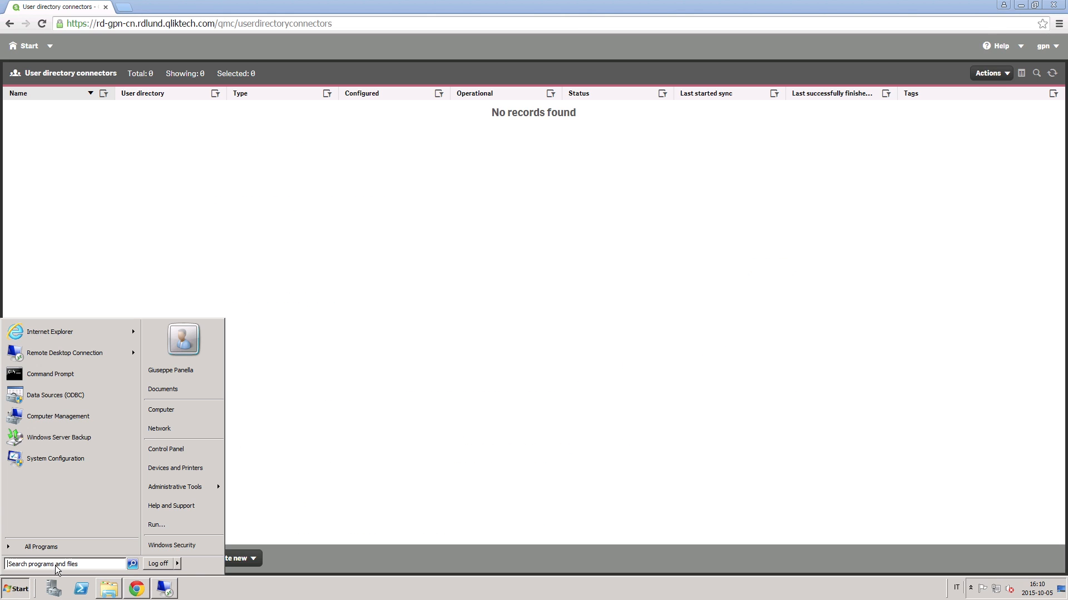
type("odbc")
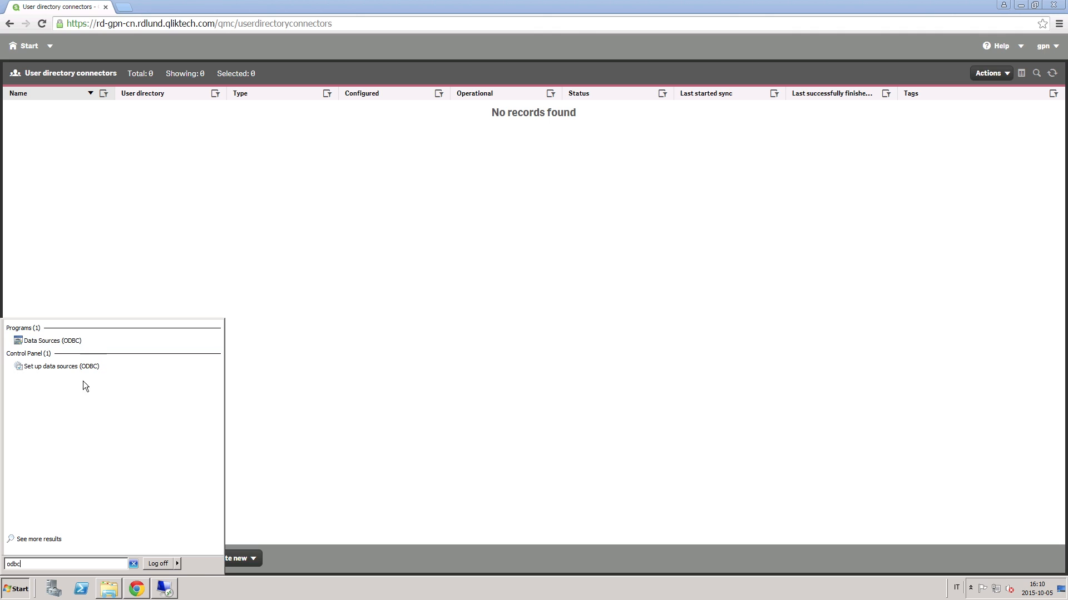
left_click(52, 340)
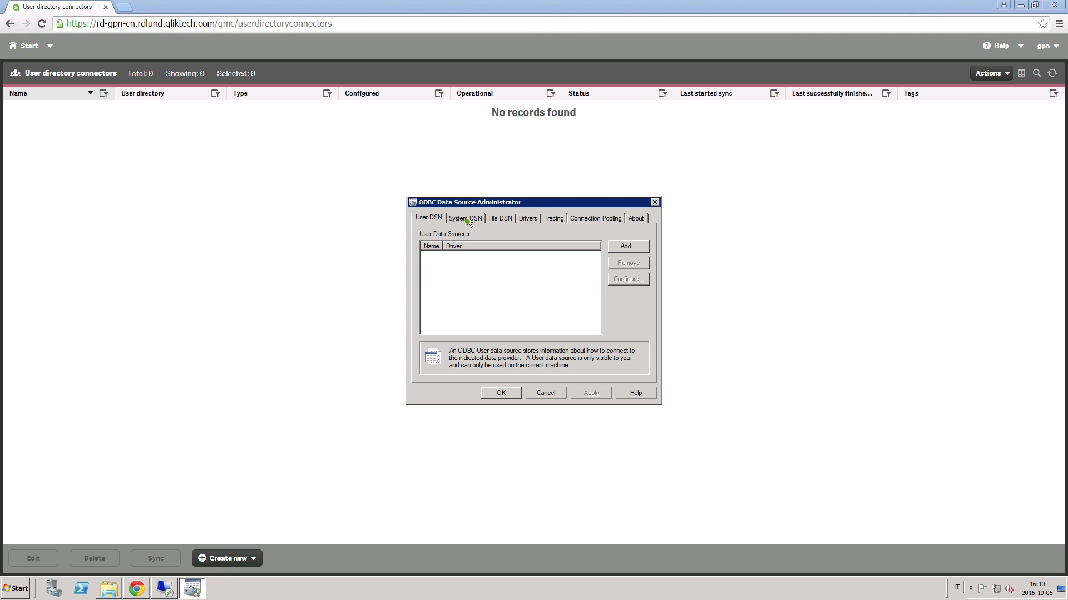
left_click(465, 218)
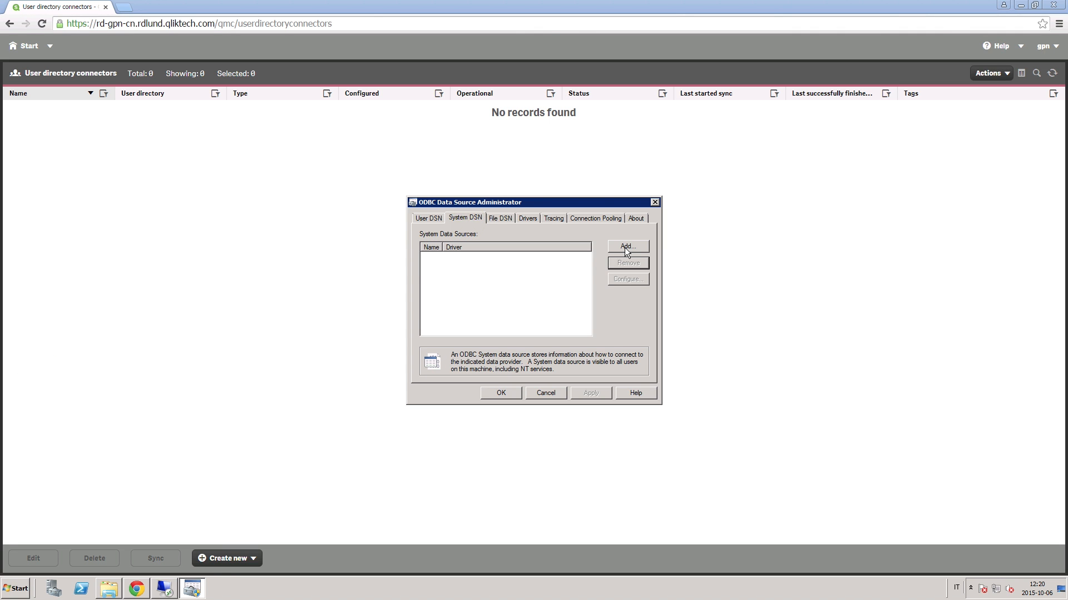
left_click(626, 246)
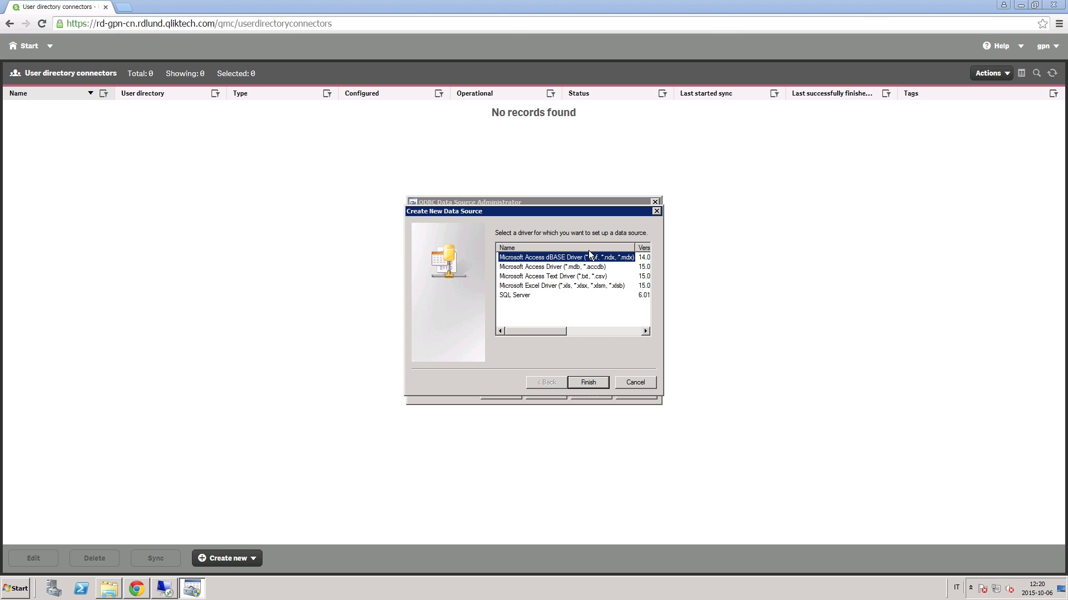
mouse_move(582, 261)
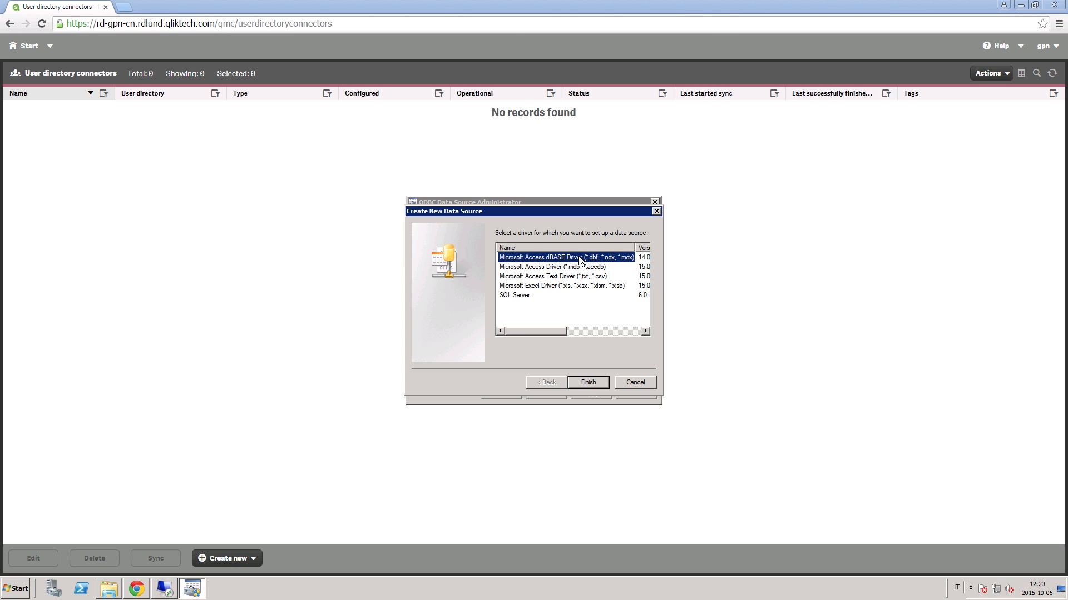
left_click(561, 285)
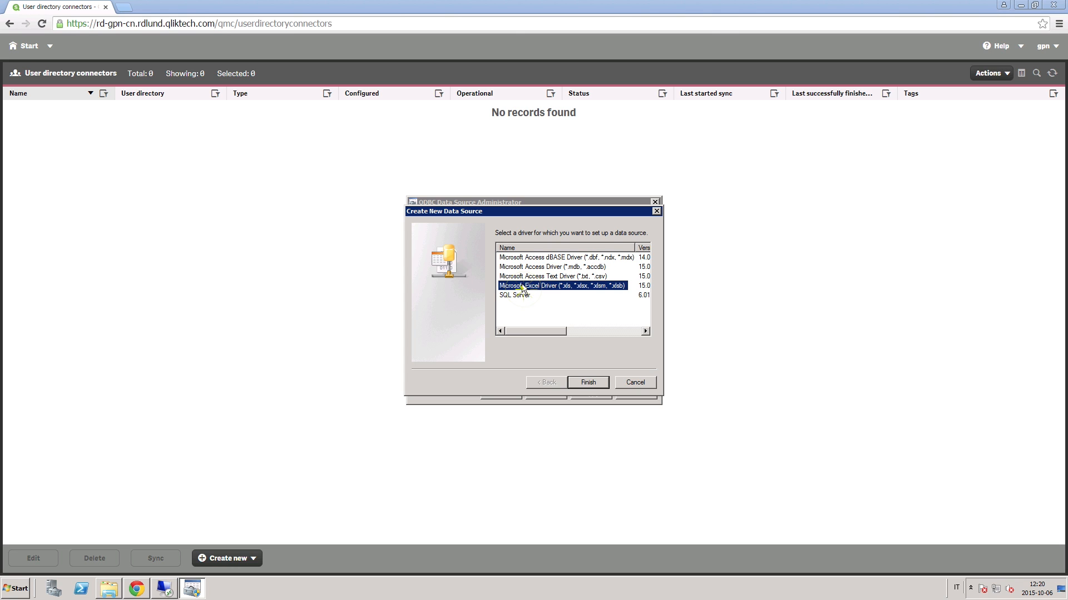
left_click(587, 382)
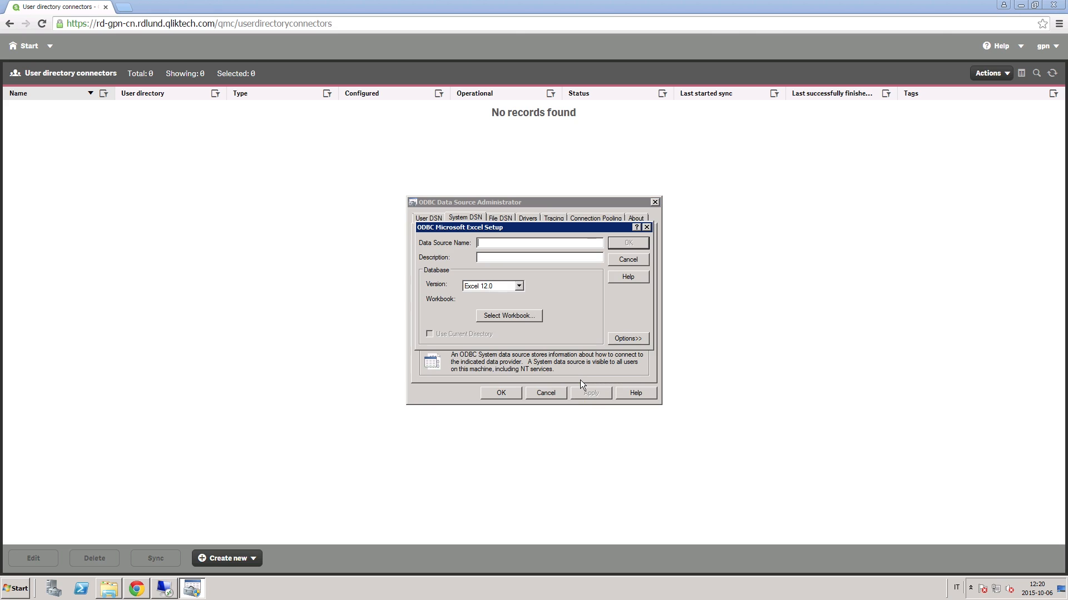
Name the data source ExcelDatabase and select workbook C:\Users\ExcelODBCUDC.xls.
type("ExcelDatabase")
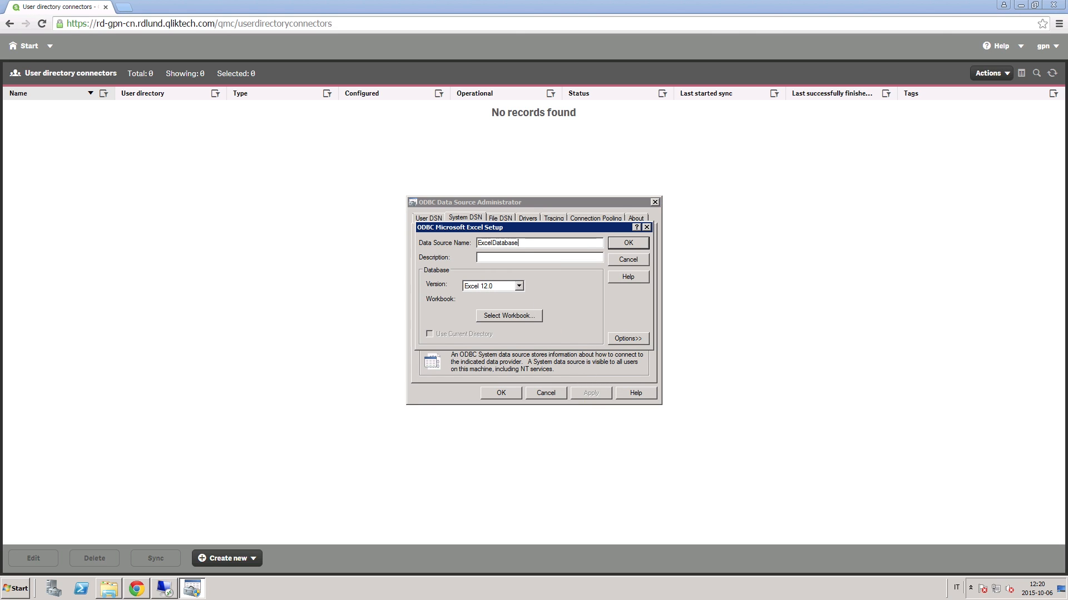
left_click(507, 315)
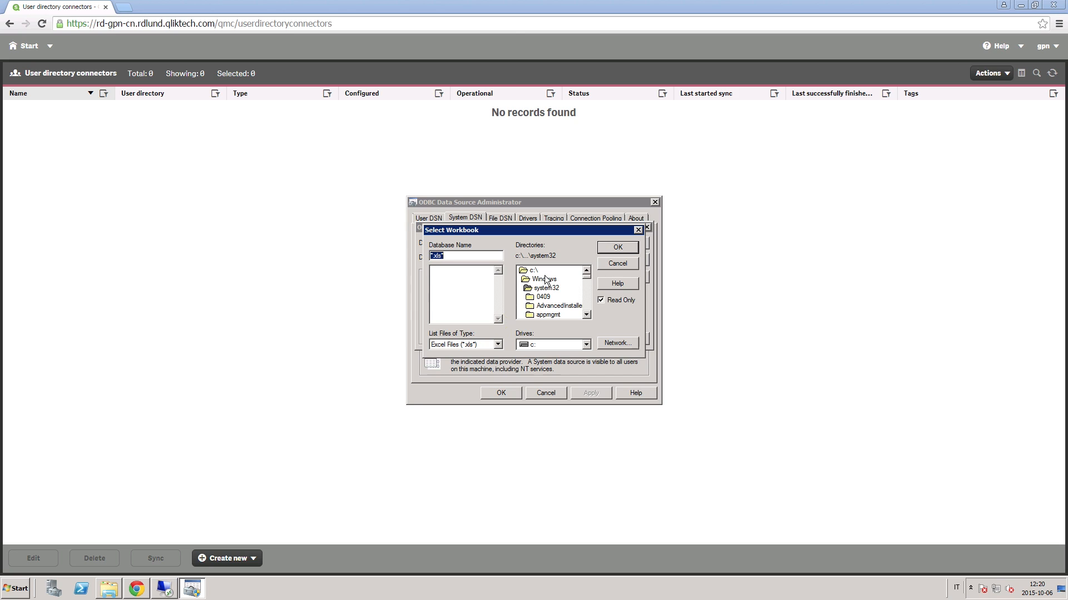
double_click(534, 270)
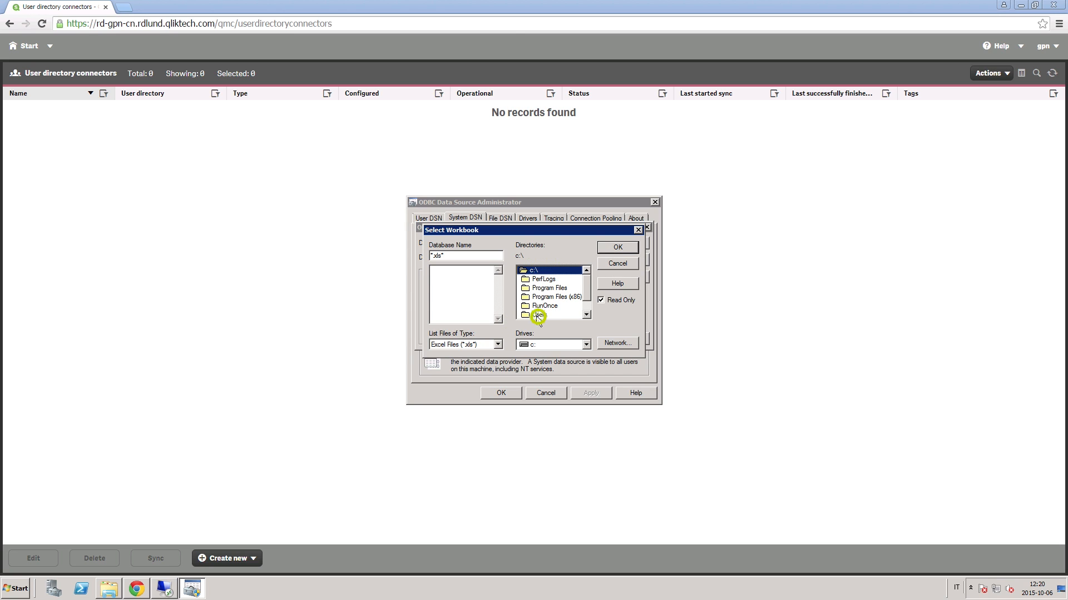
double_click(540, 314)
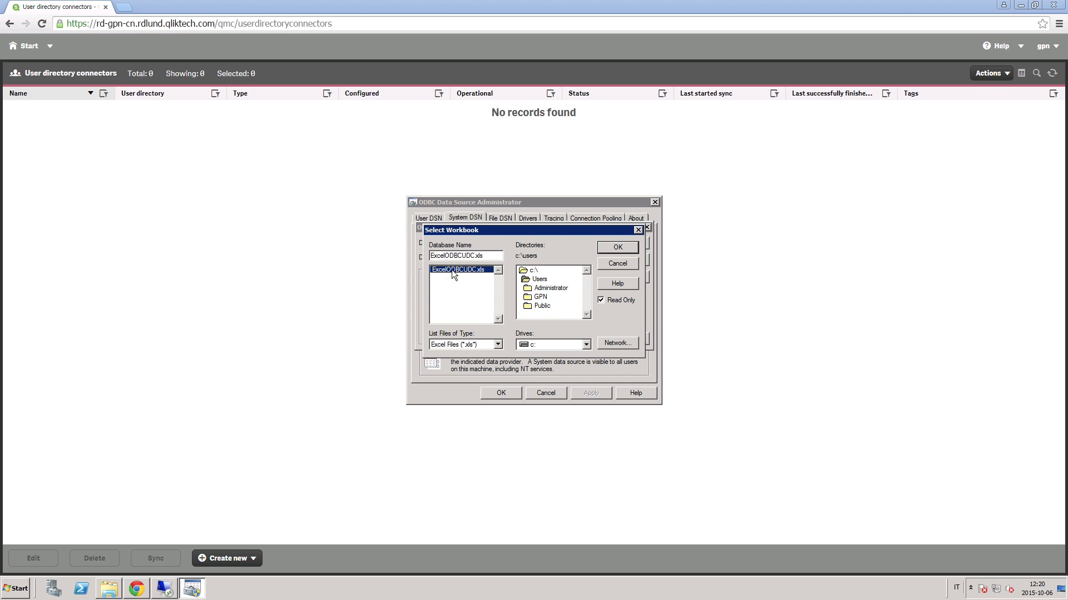
left_click(615, 246)
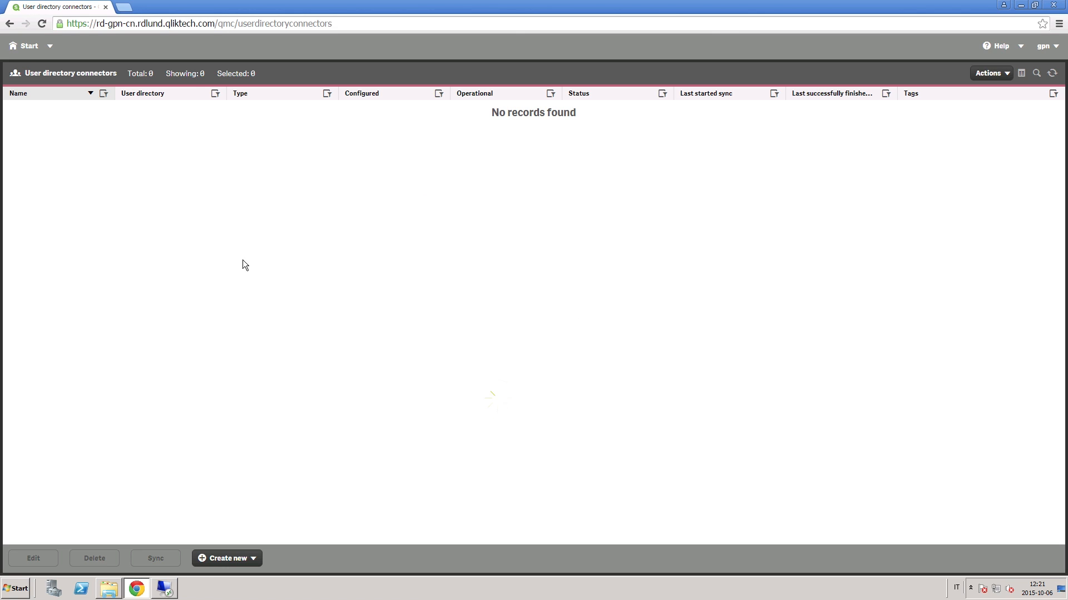
Create and open a Qlik Sense app named My New app in the data load editor.
left_click(166, 6)
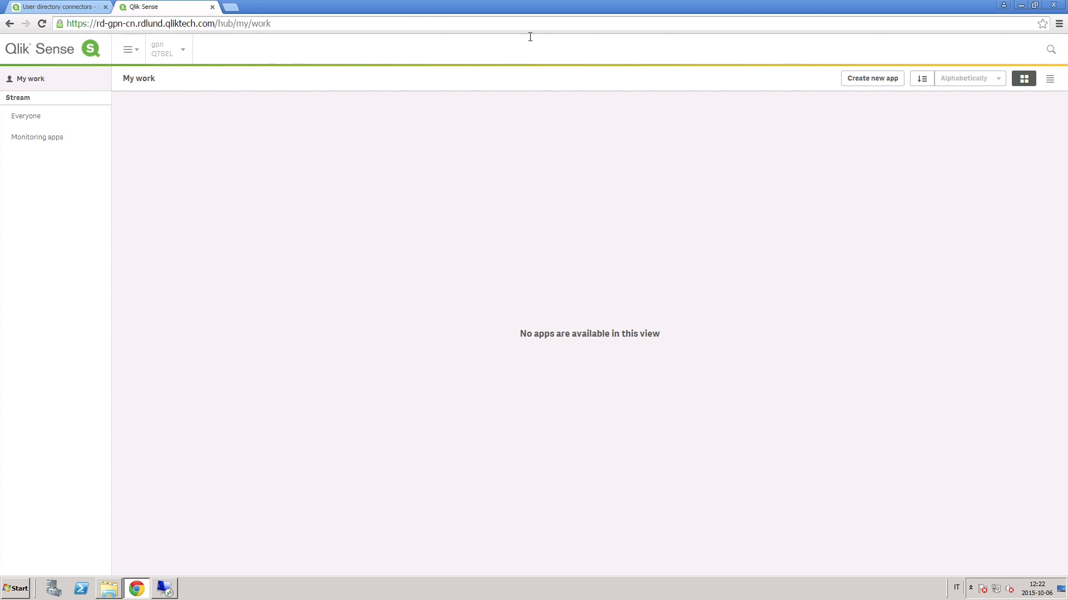
left_click(871, 78)
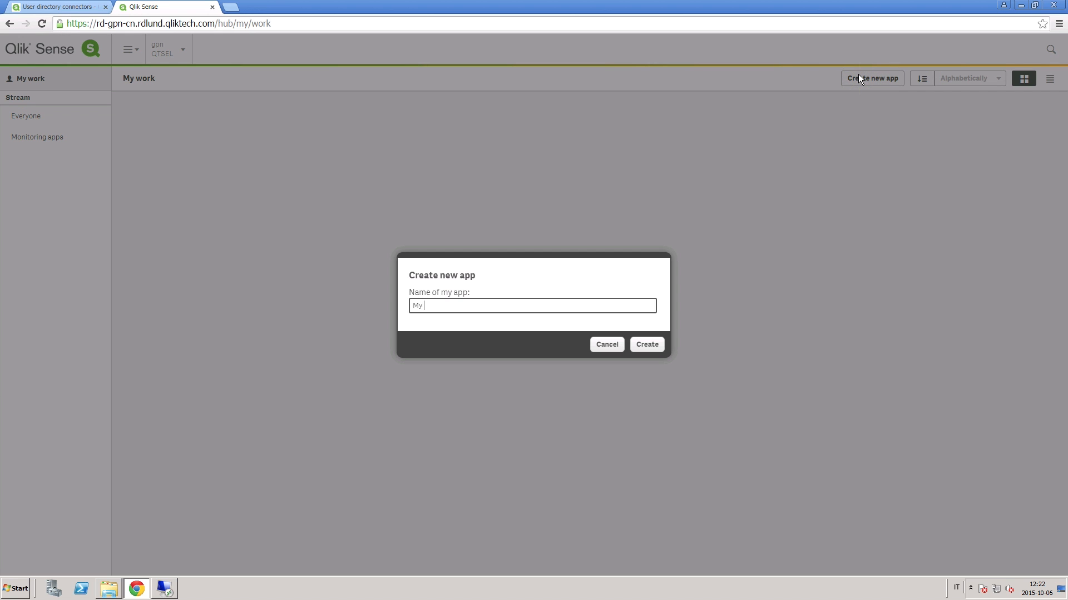
type("New app")
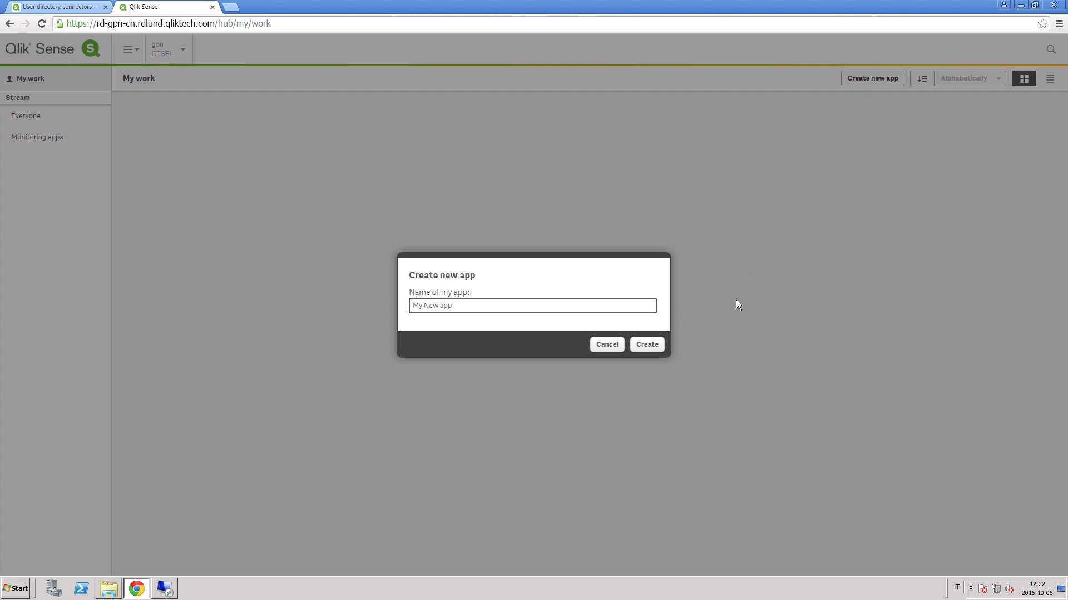
left_click(645, 345)
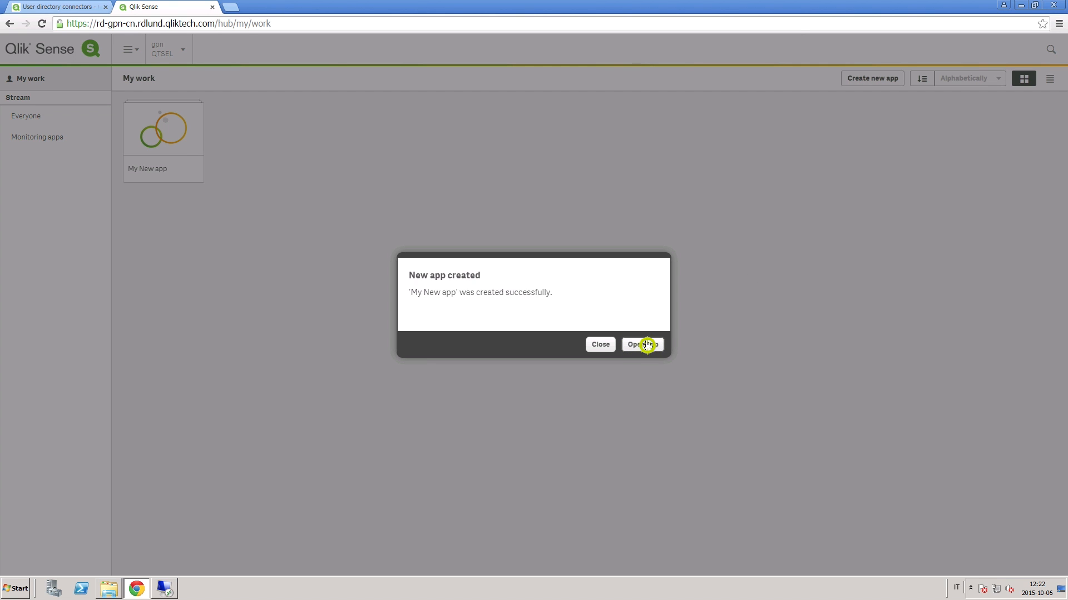
left_click(640, 343)
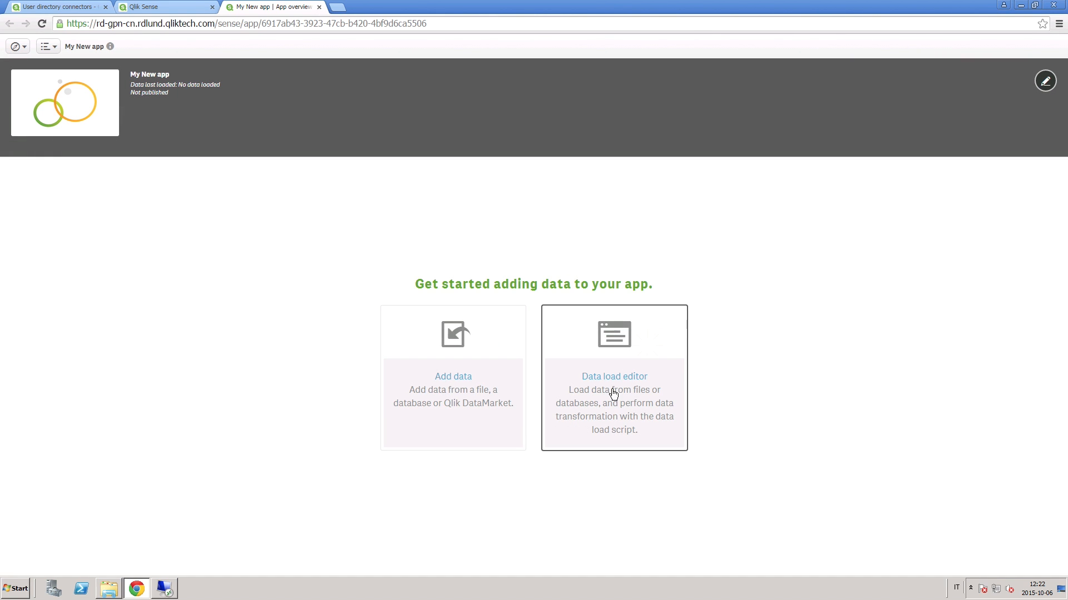
left_click(613, 376)
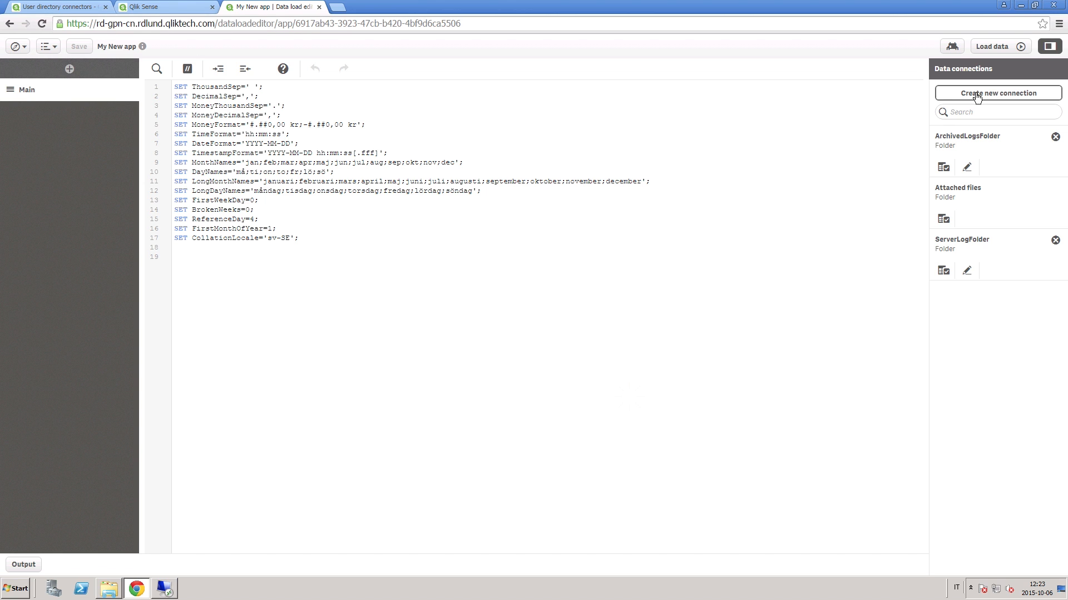
Create an ODBC data connection to the ExcelDatabase system DSN.
left_click(997, 94)
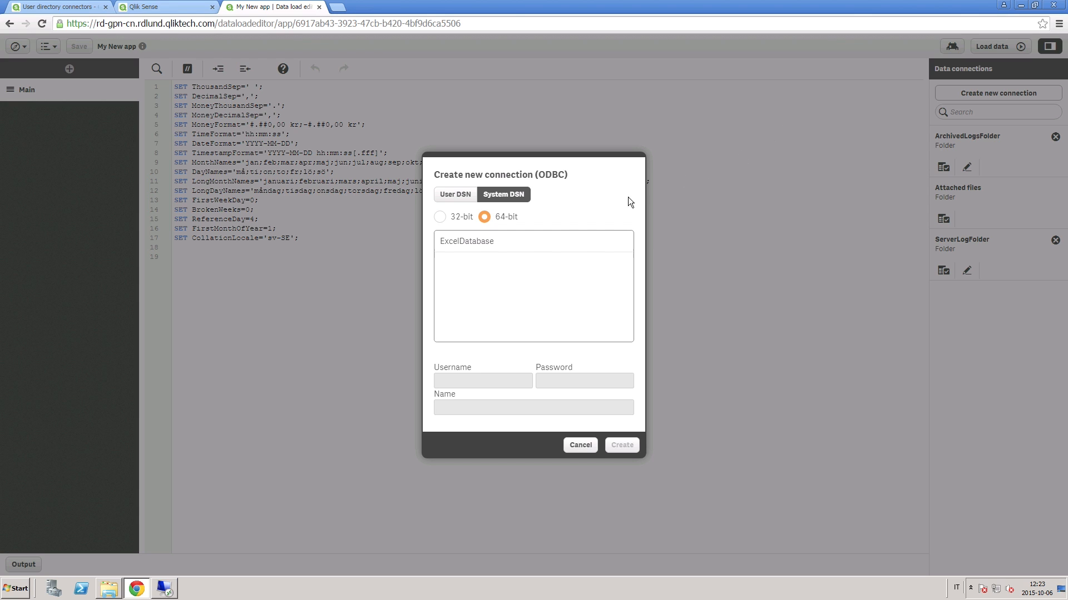
left_click(466, 241)
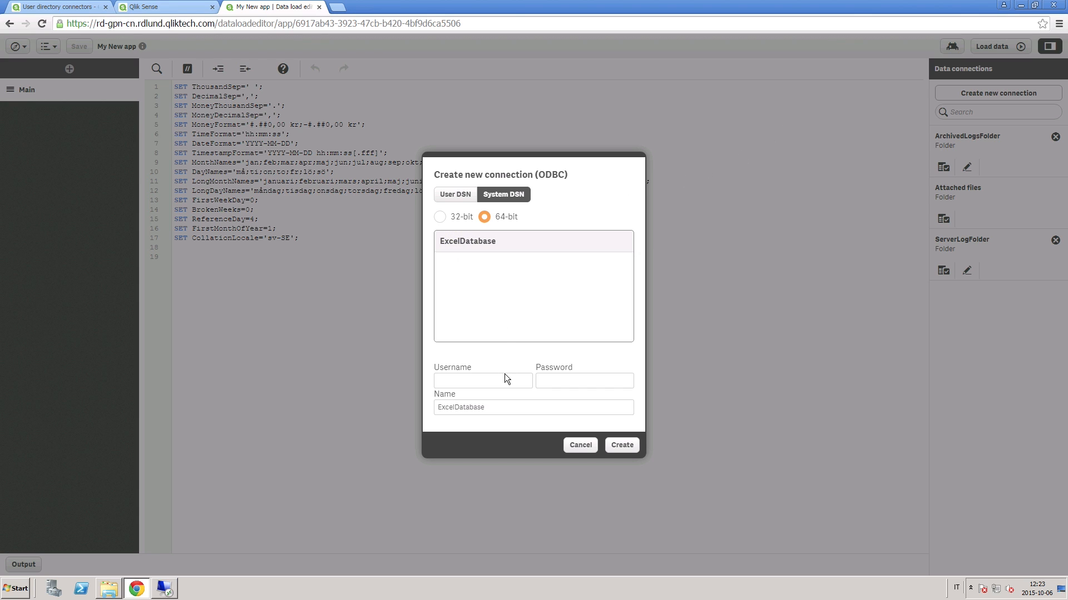
left_click(482, 380)
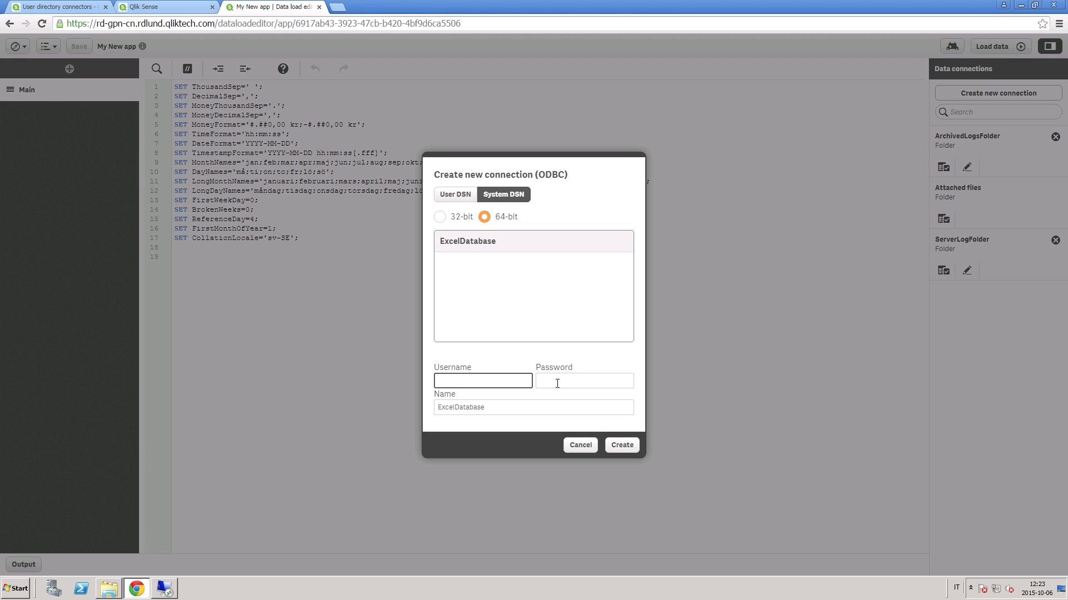
left_click(621, 446)
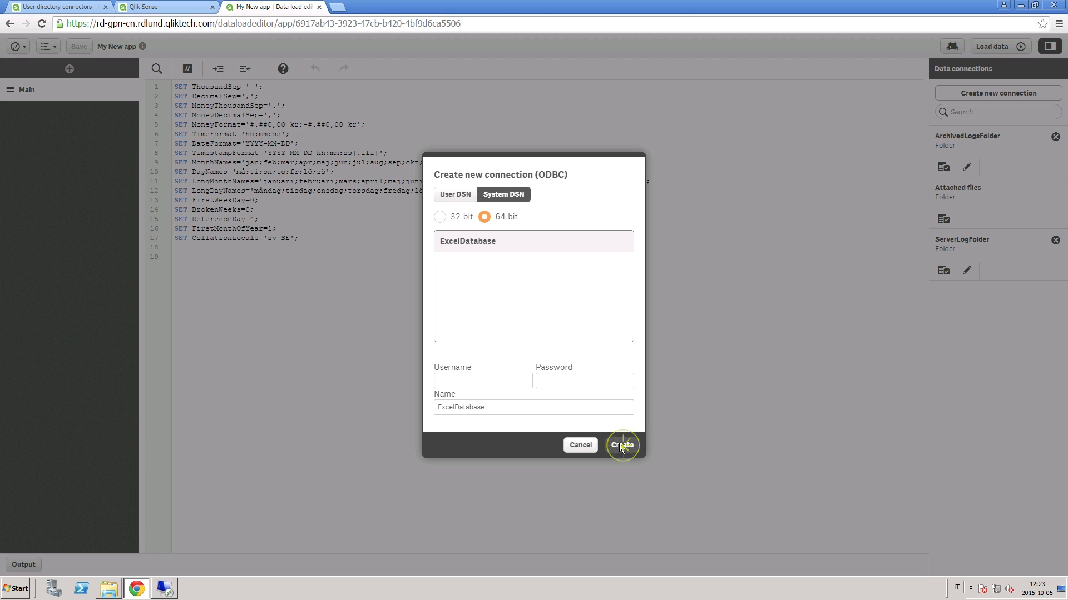
left_click(621, 445)
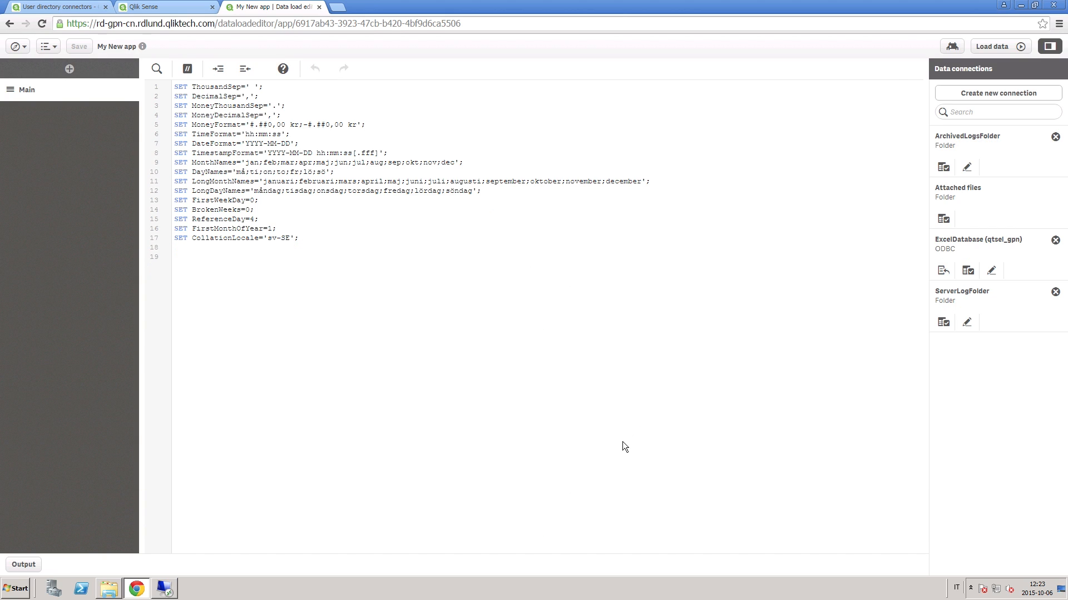
mouse_move(907, 363)
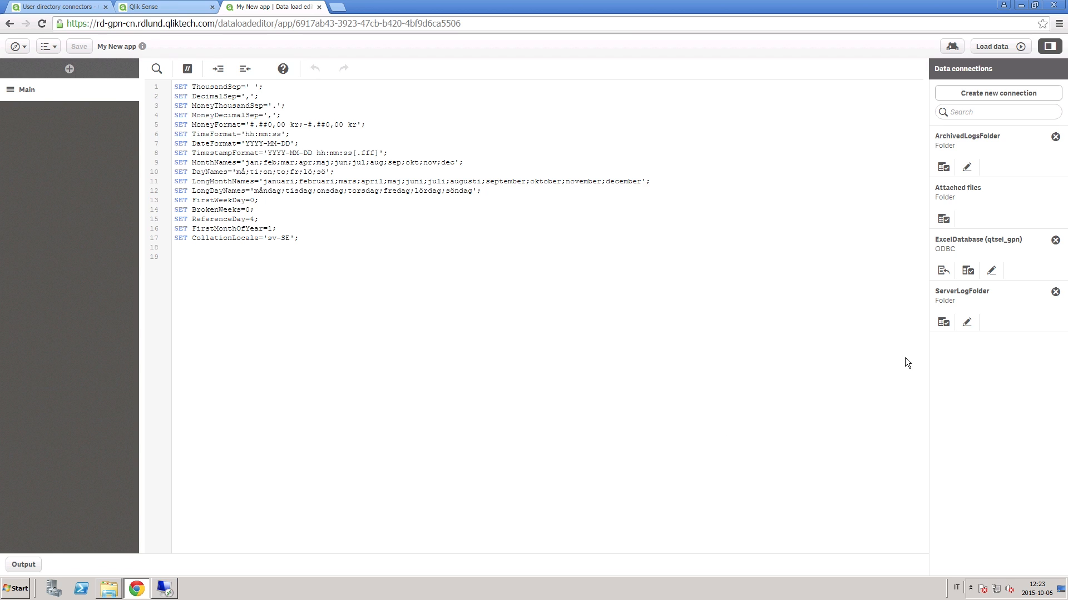
Select SheetA$ and SheetB$ from the ExcelDatabase connection and insert their load script.
left_click(943, 270)
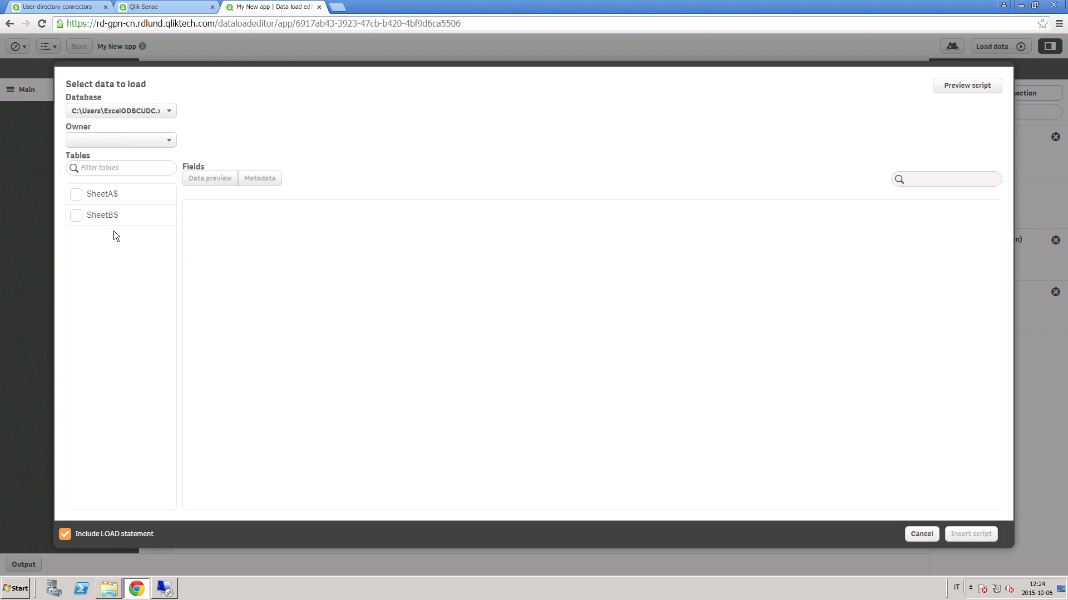
left_click(76, 194)
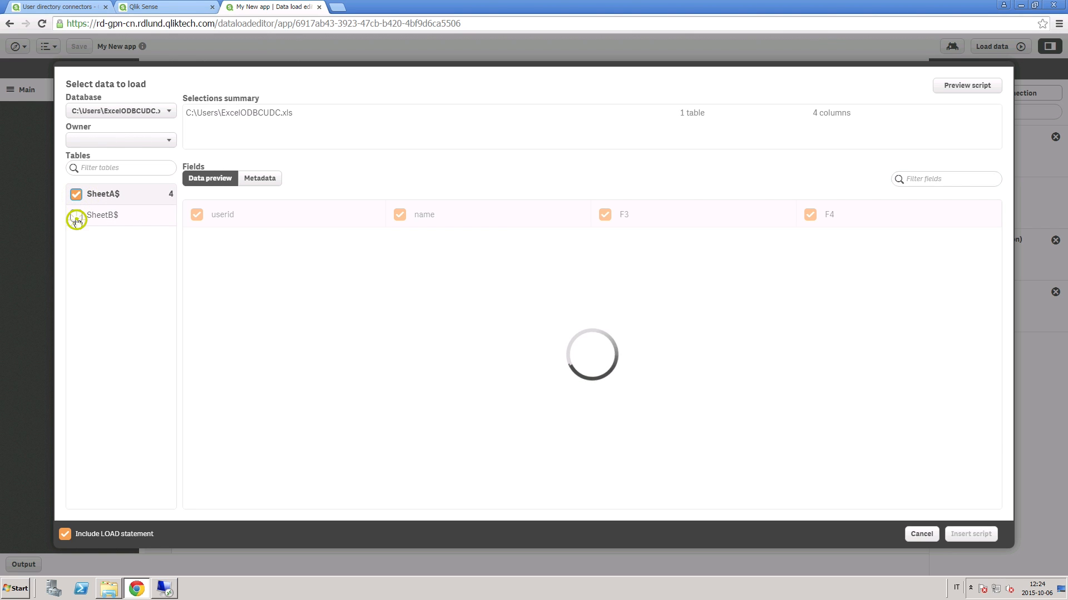
left_click(76, 215)
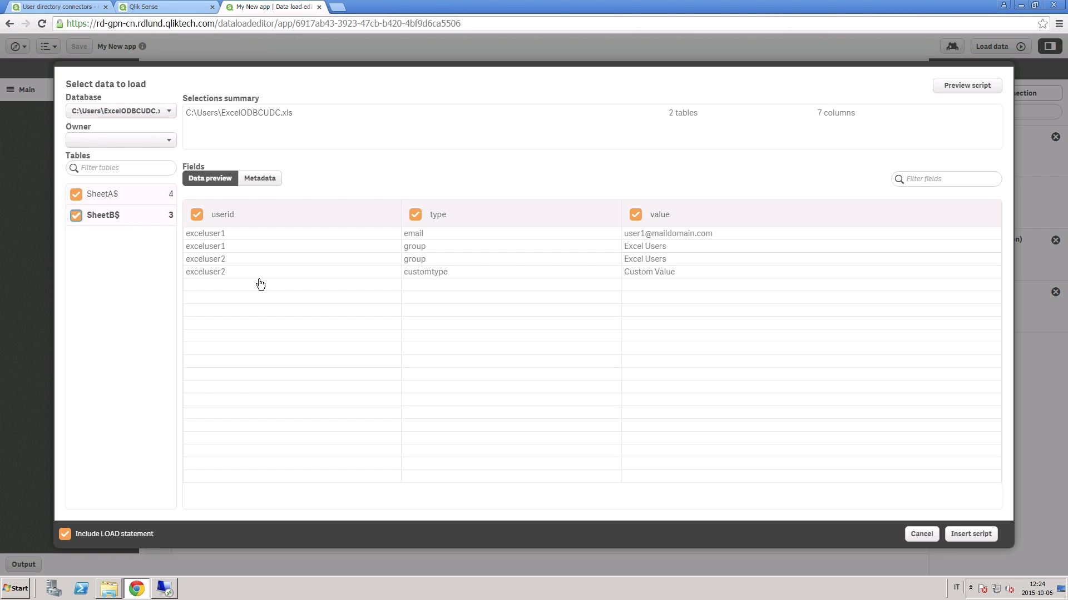
left_click(970, 533)
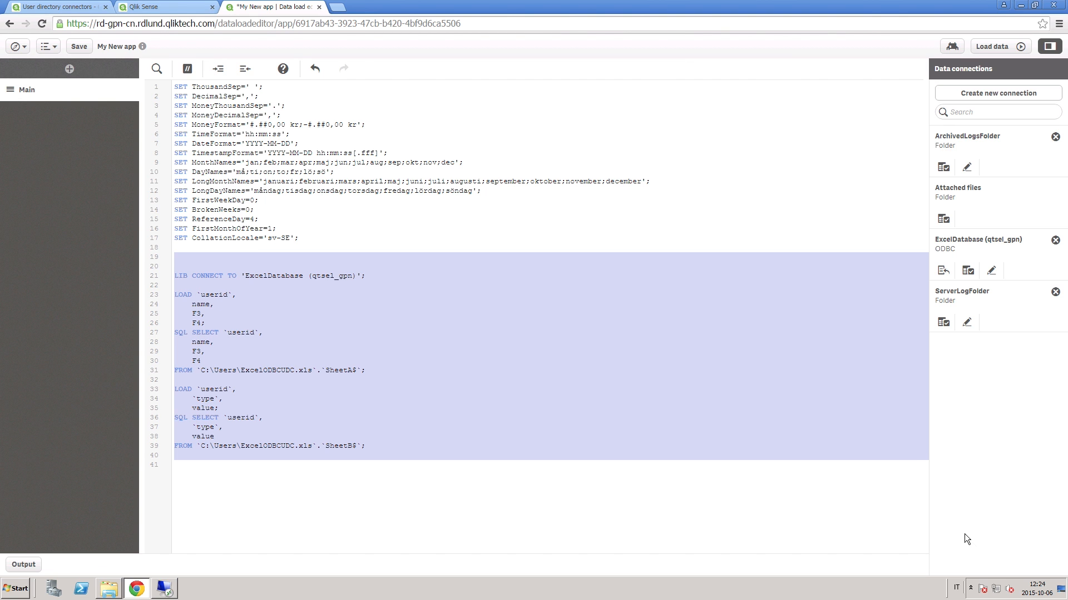
mouse_move(428, 283)
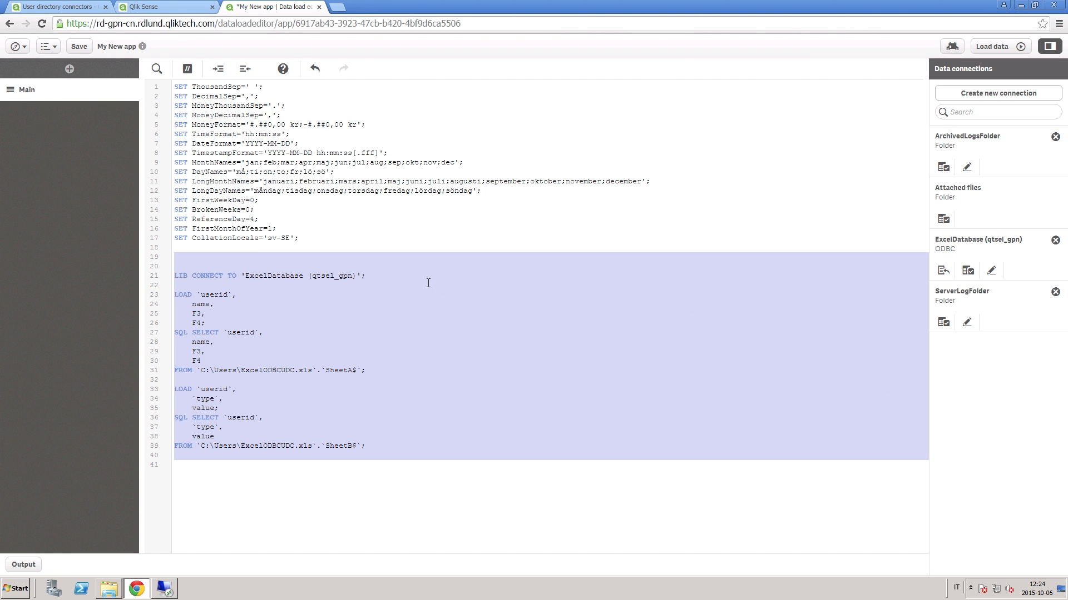
mouse_move(400, 361)
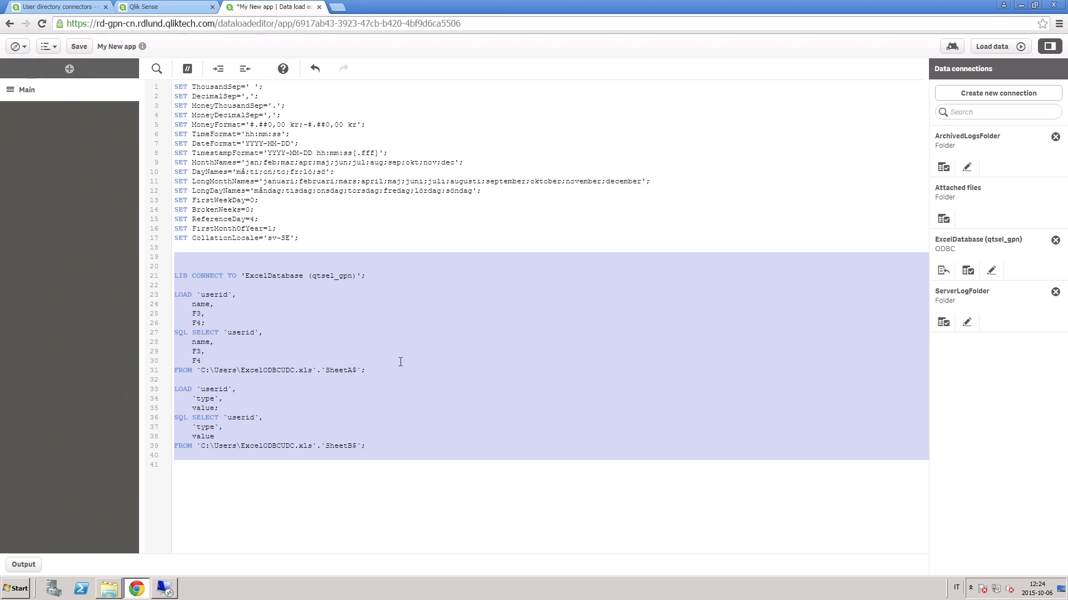
mouse_move(972, 66)
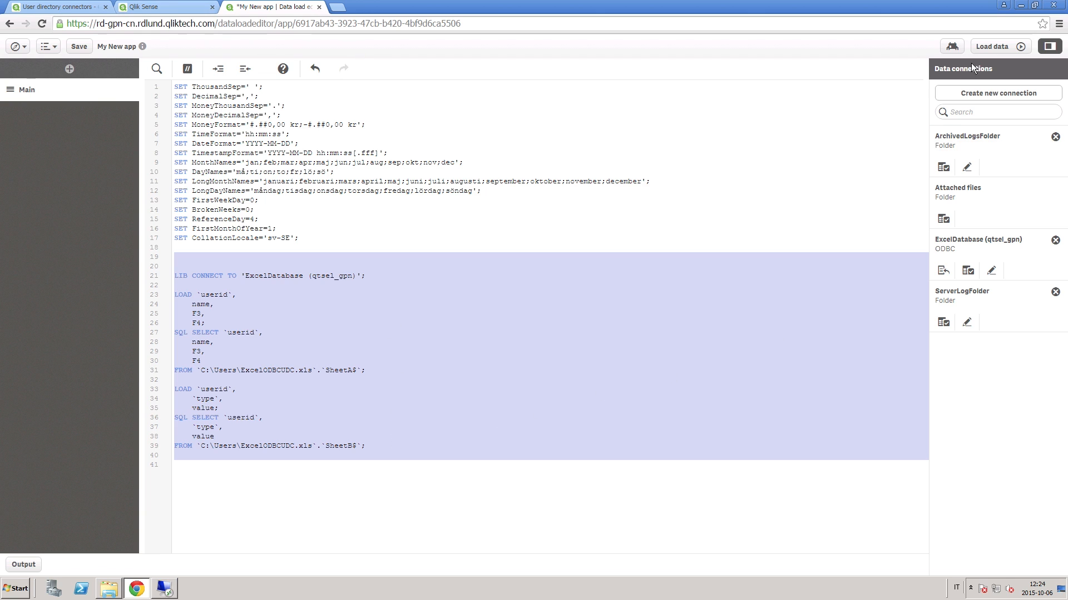
left_click(995, 47)
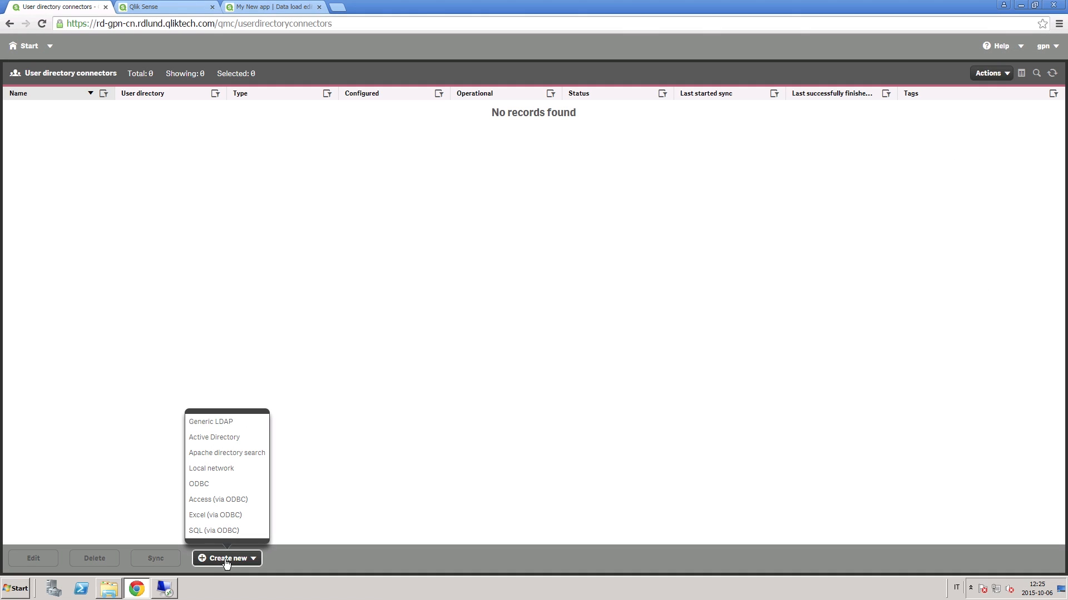
mouse_move(233, 519)
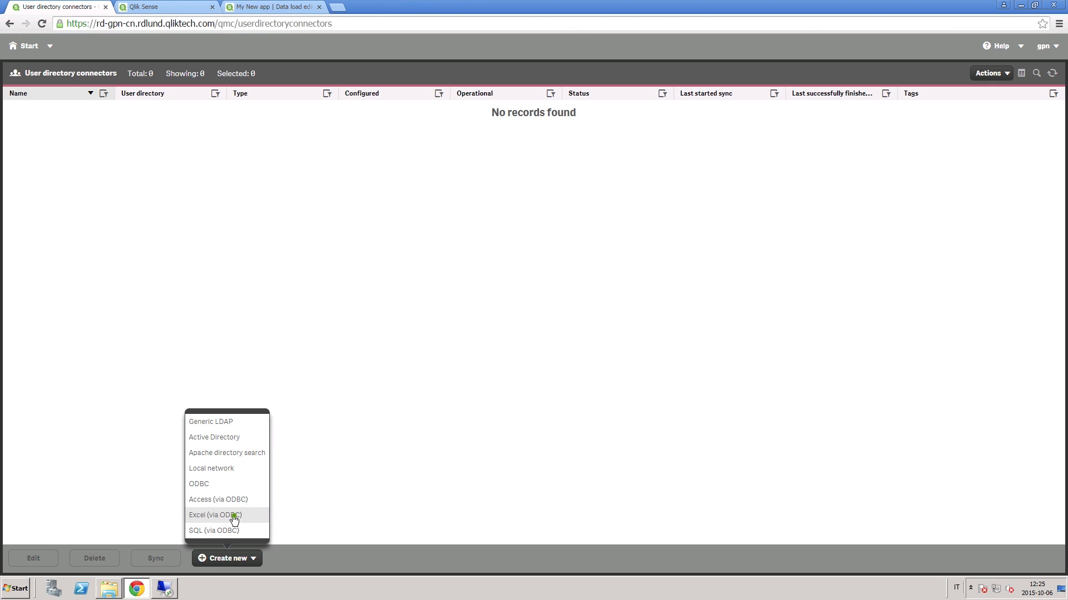
Create an Excel (via ODBC) connector named ExcelUser, user directory ExcelUser, first-access fetch off.
left_click(215, 514)
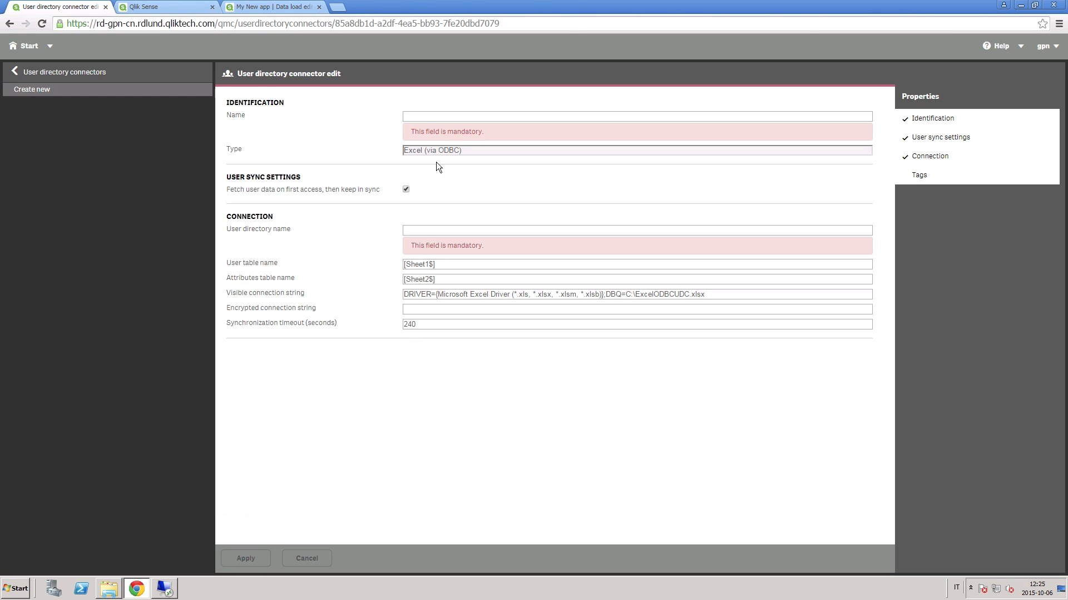
type("E")
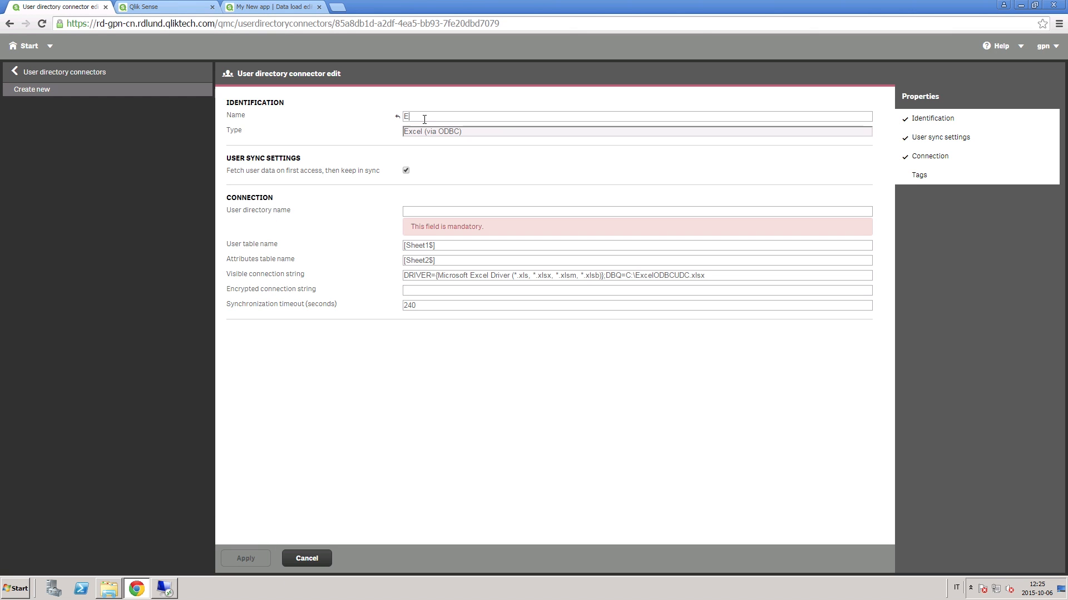
type("xcelUser")
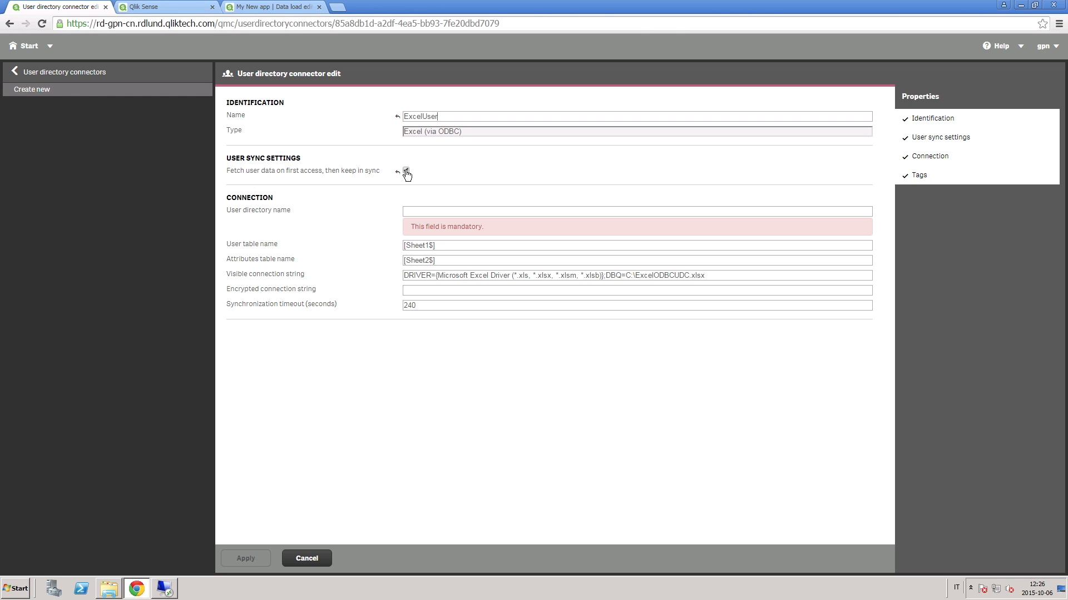
left_click(406, 173)
type("E")
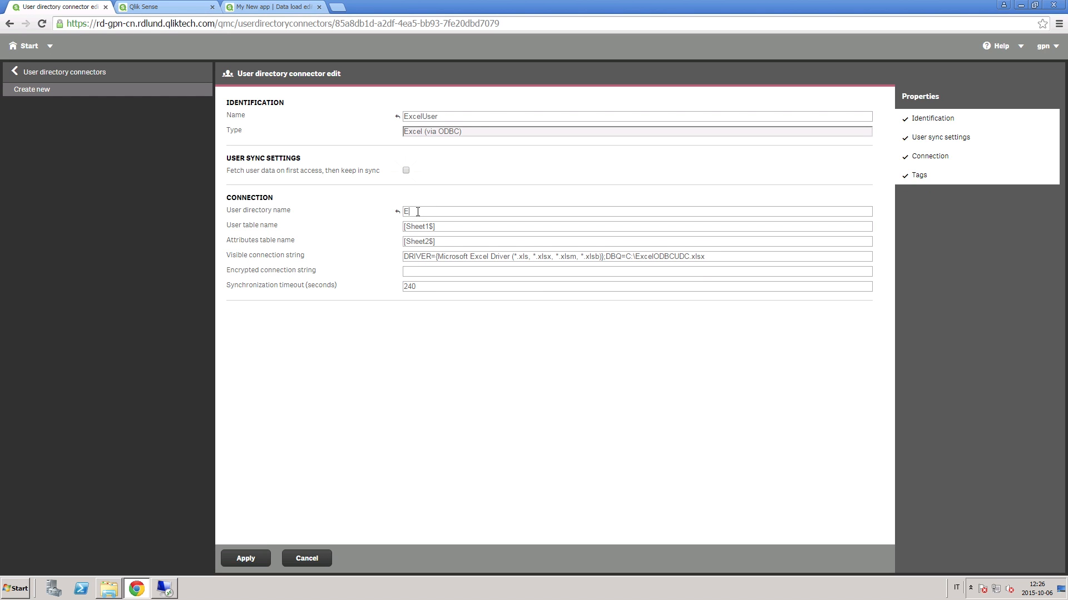
type("xcelUser")
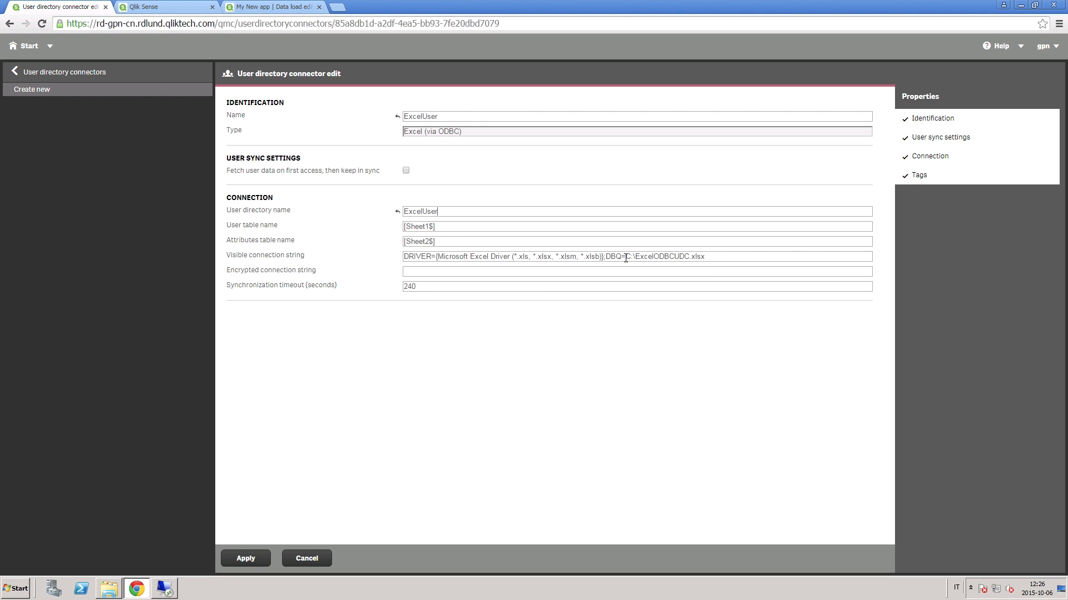
mouse_move(218, 494)
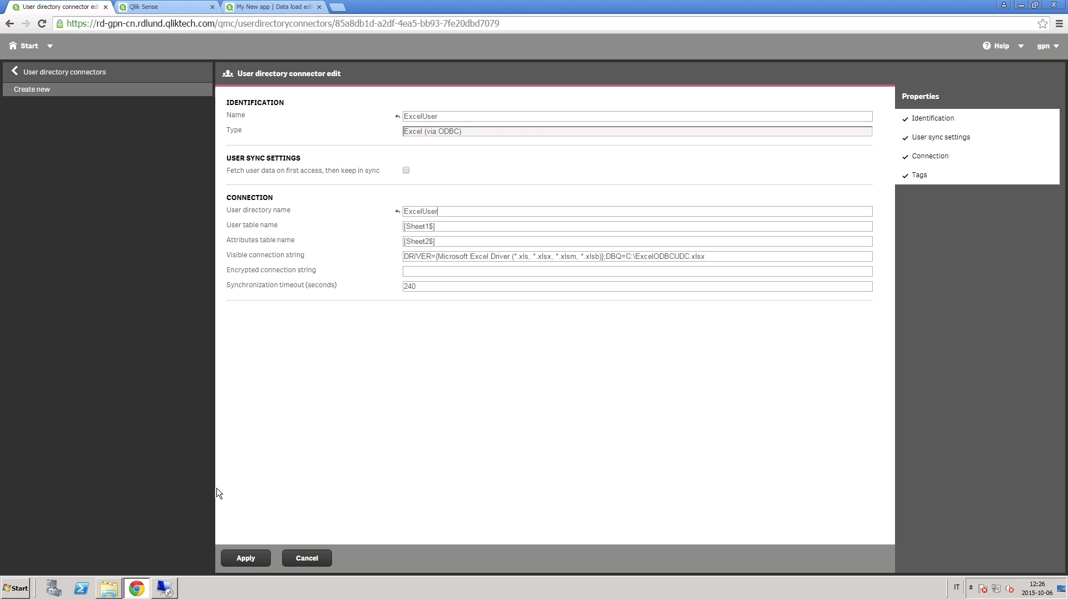
left_click(107, 588)
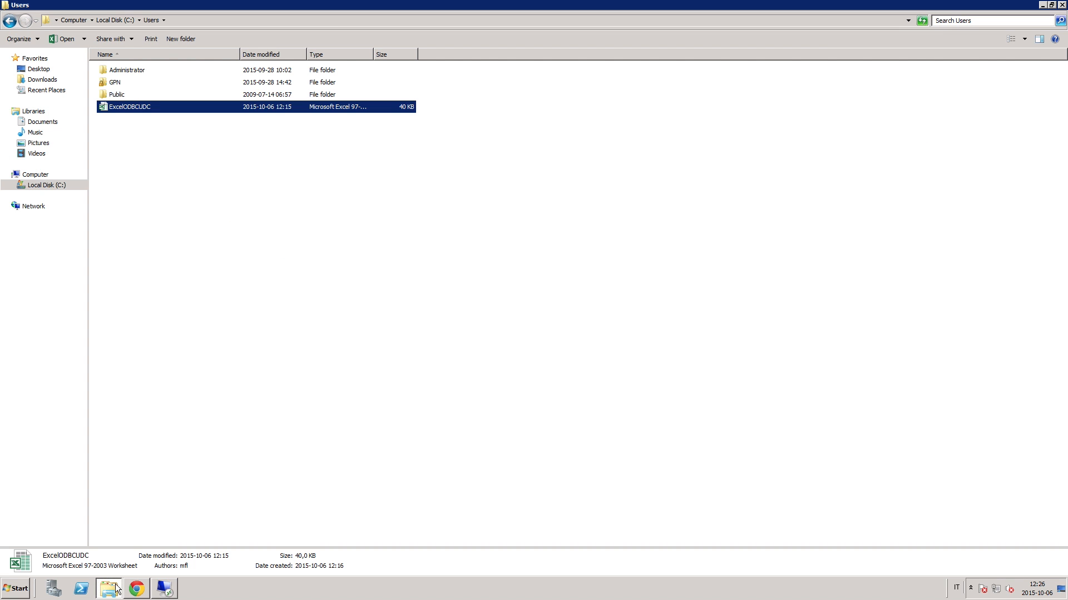
mouse_move(175, 23)
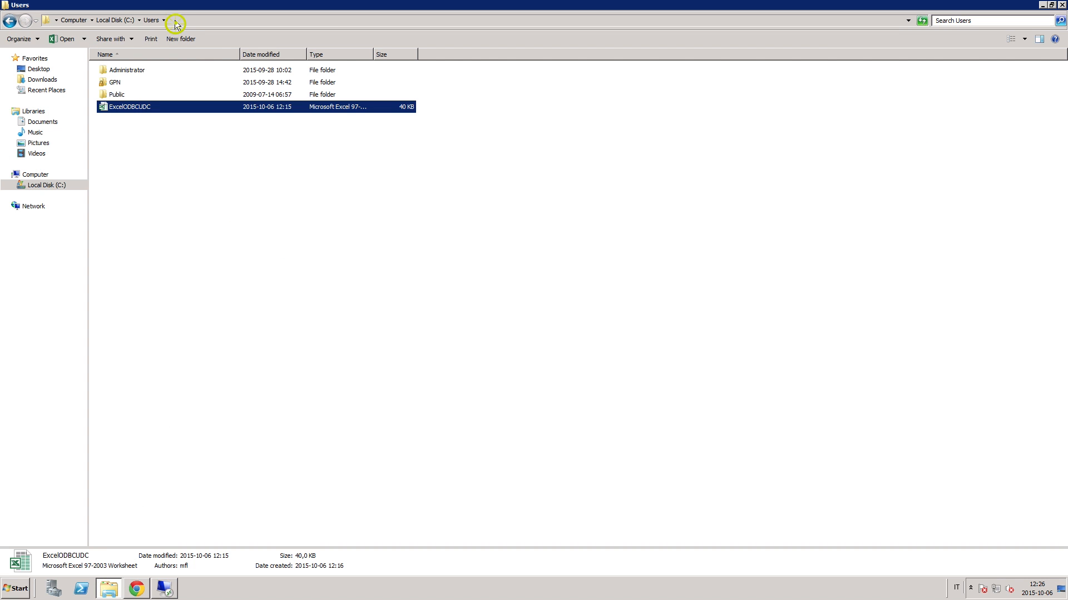
key("ctrl+c")
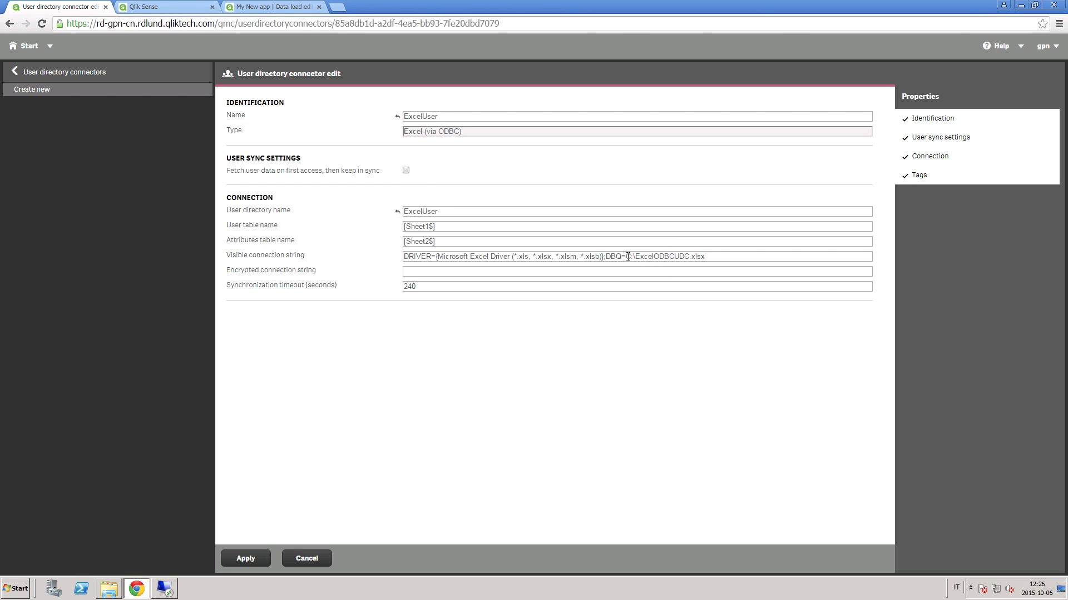
Set the connection string to C:\Users\ExcelODBCUDC.xls and apply the ExcelUser connector.
key("ctrl+v")
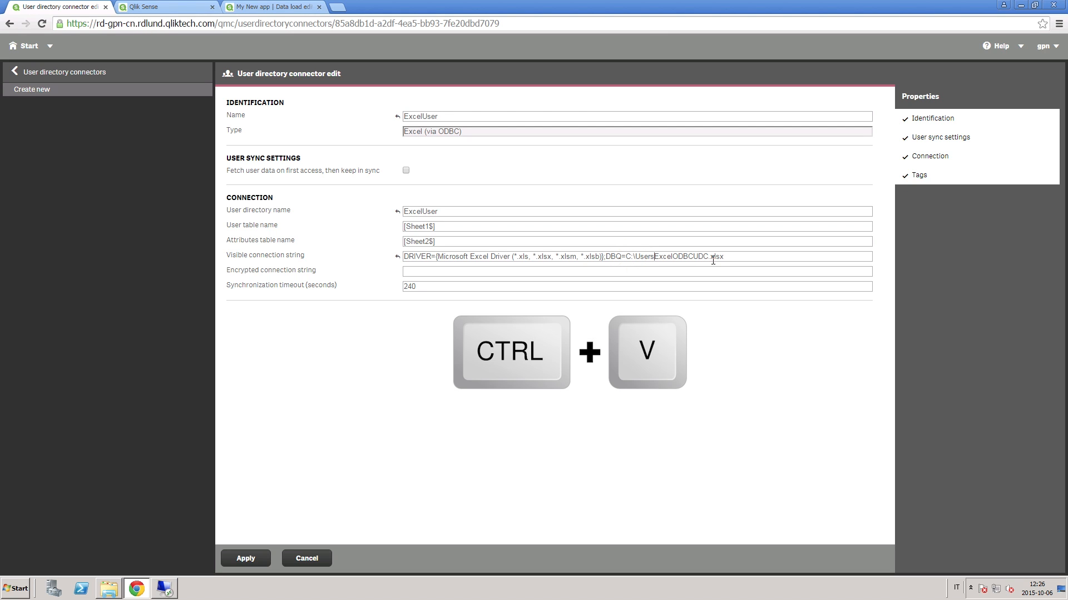
key("ctrl+v")
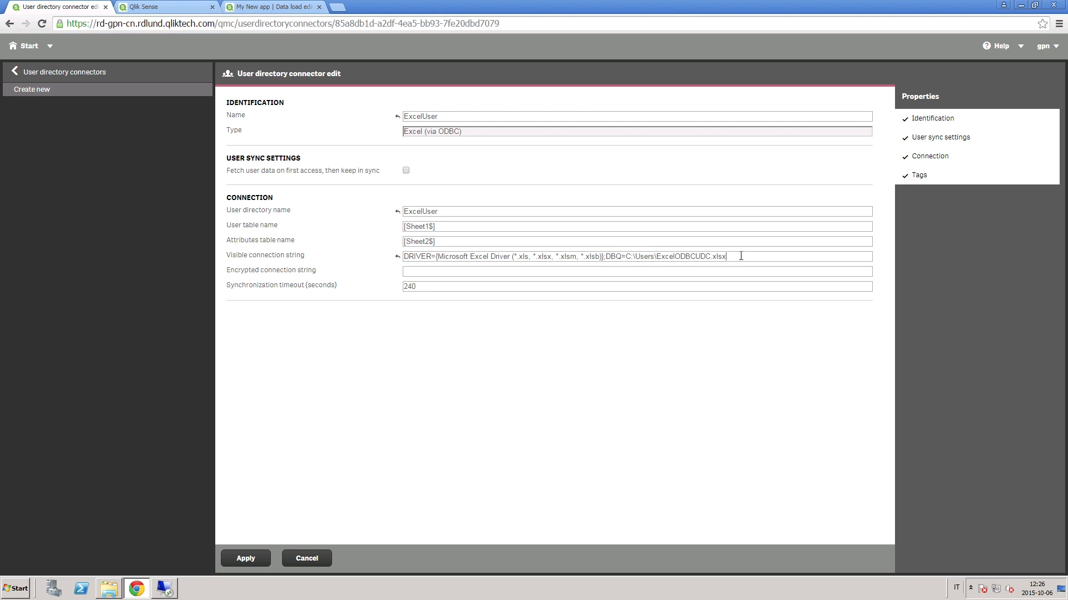
key("Backspace")
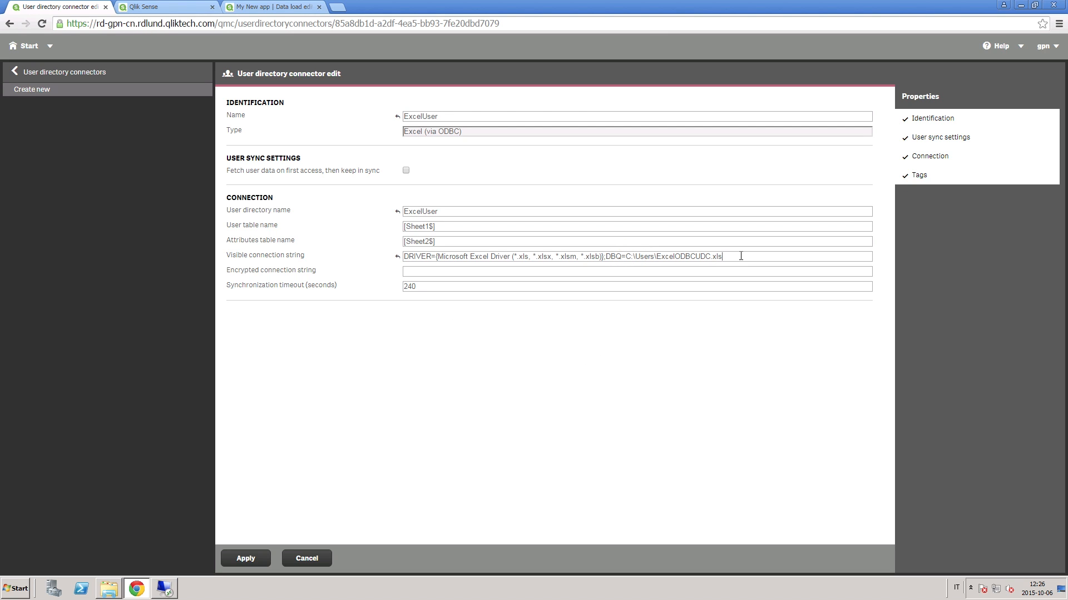
mouse_move(646, 304)
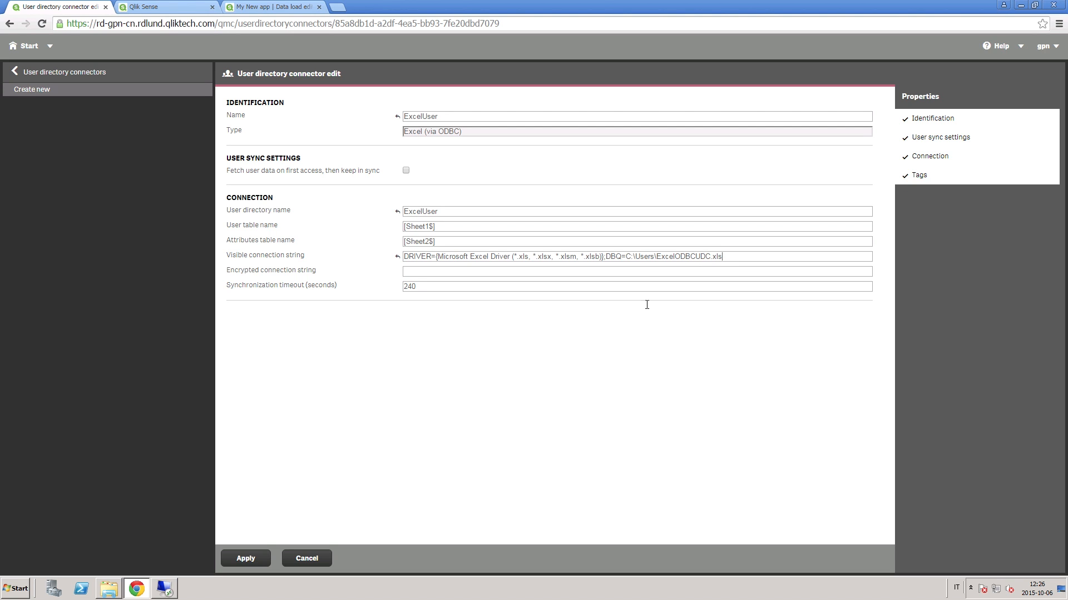
left_click(246, 558)
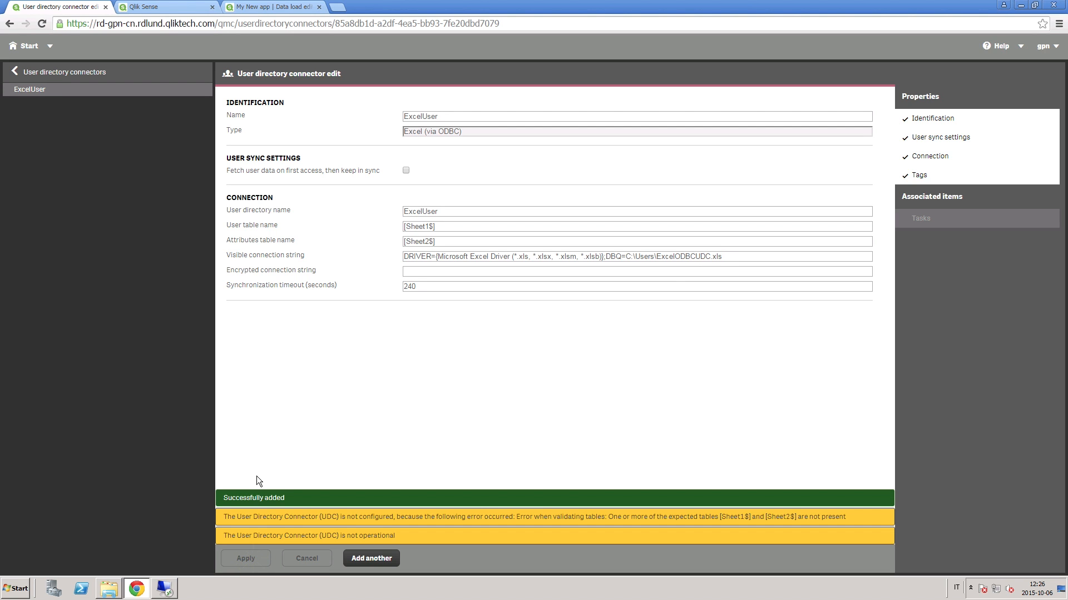
mouse_move(531, 497)
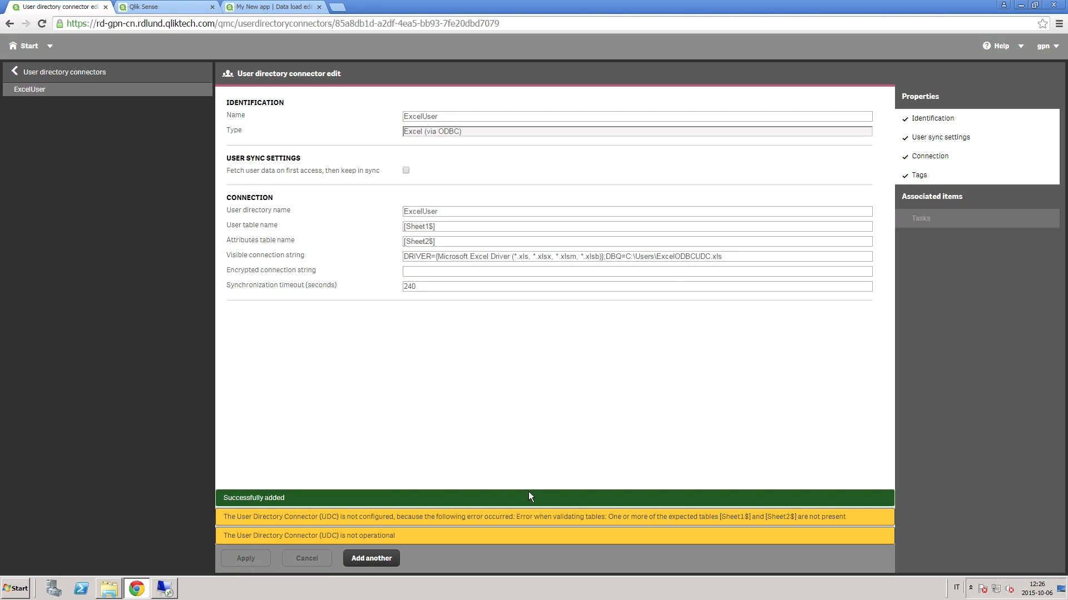
mouse_move(786, 522)
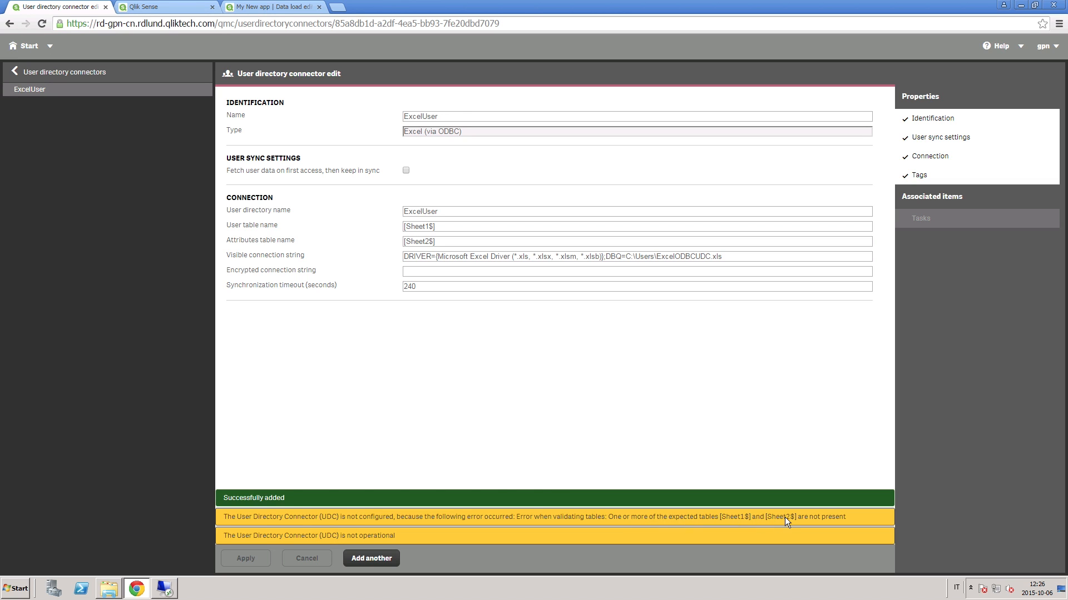
mouse_move(136, 587)
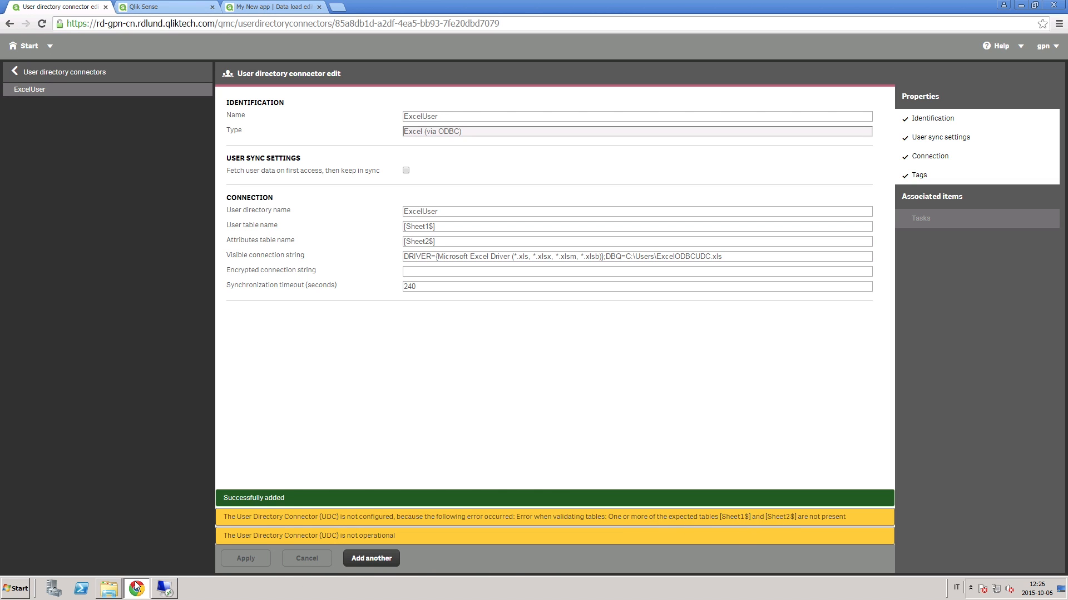
Open the ExcelODBCUDC workbook to check its SheetA and SheetB tabs, then return.
left_click(107, 588)
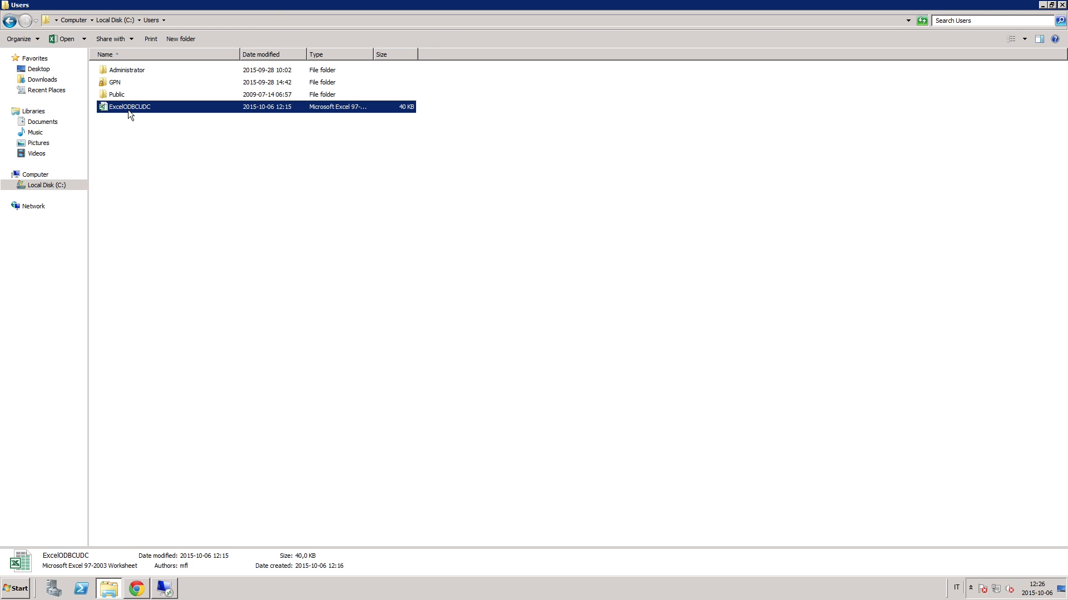
double_click(129, 106)
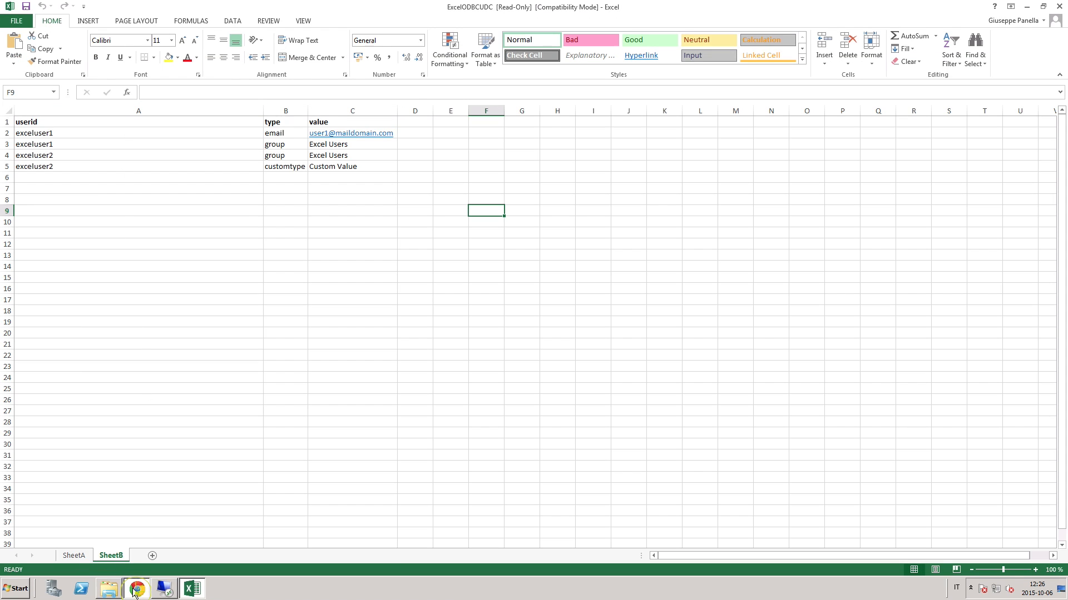
left_click(136, 588)
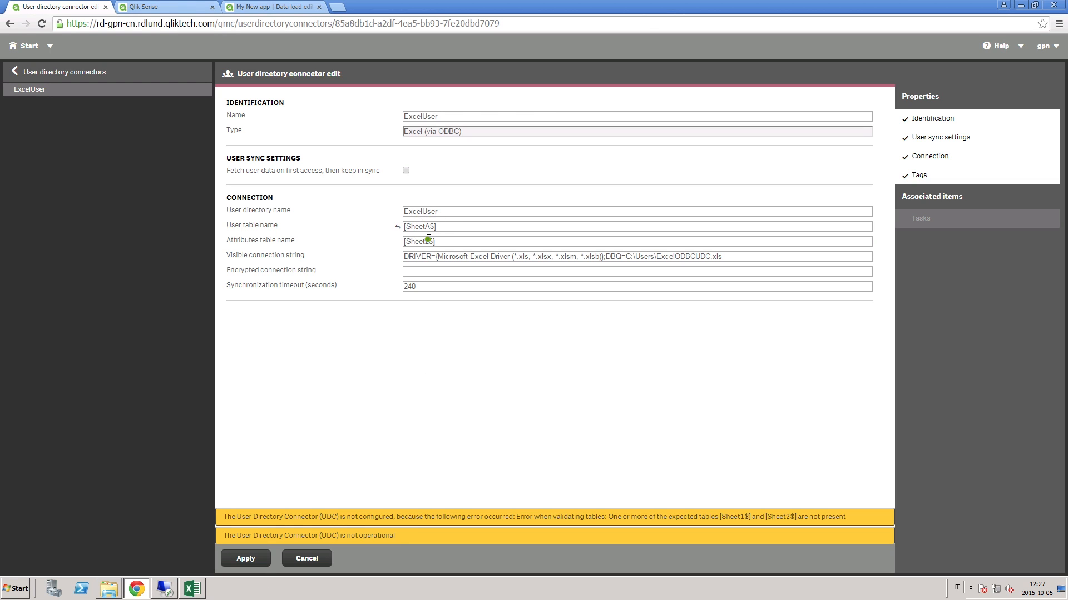
Apply the ExcelUser connector with [SheetA$] user table and [SheetB$] attributes table.
left_click(245, 558)
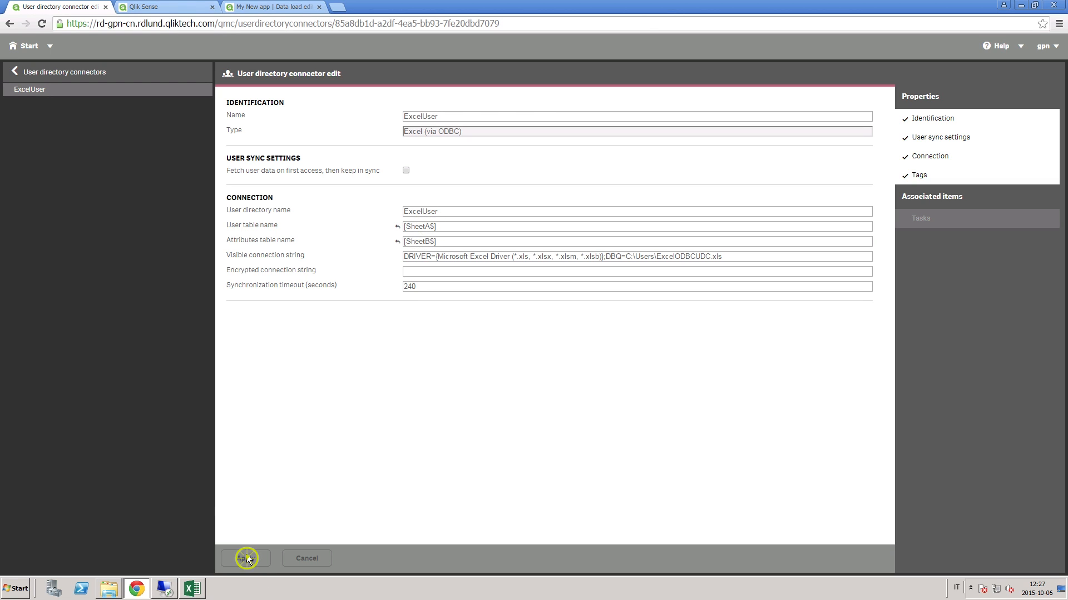
left_click(245, 558)
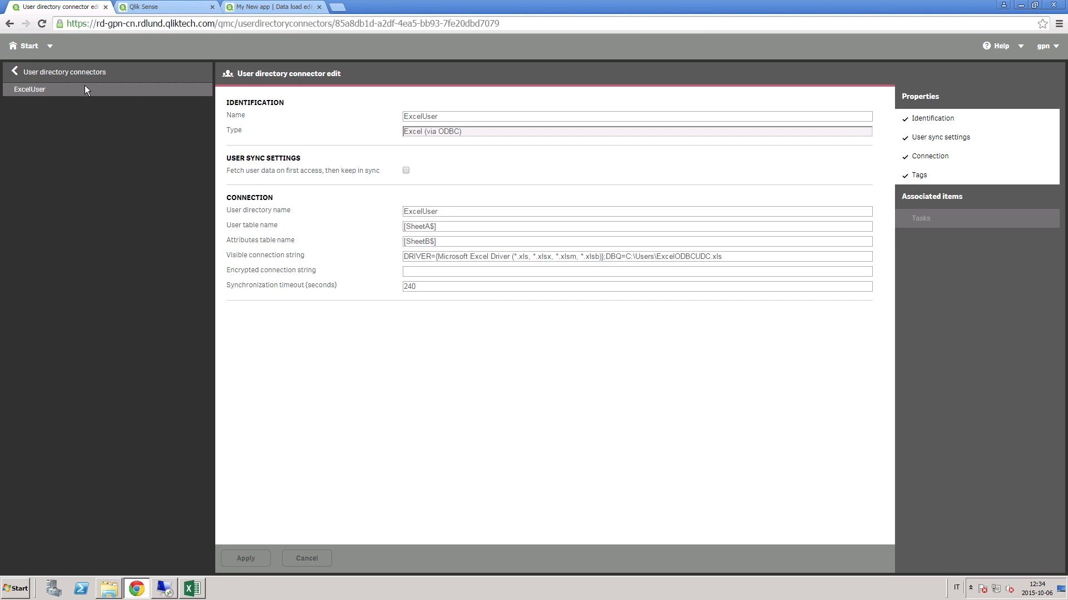
Sync the ExcelUsers user directory connector, then return to the QMC start page.
left_click(65, 73)
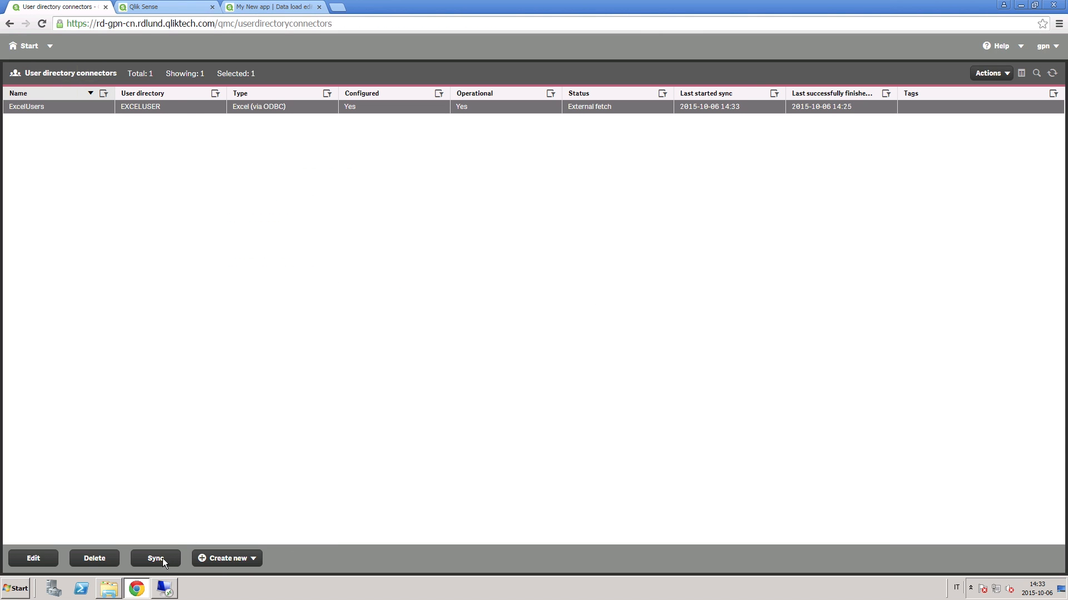
left_click(155, 559)
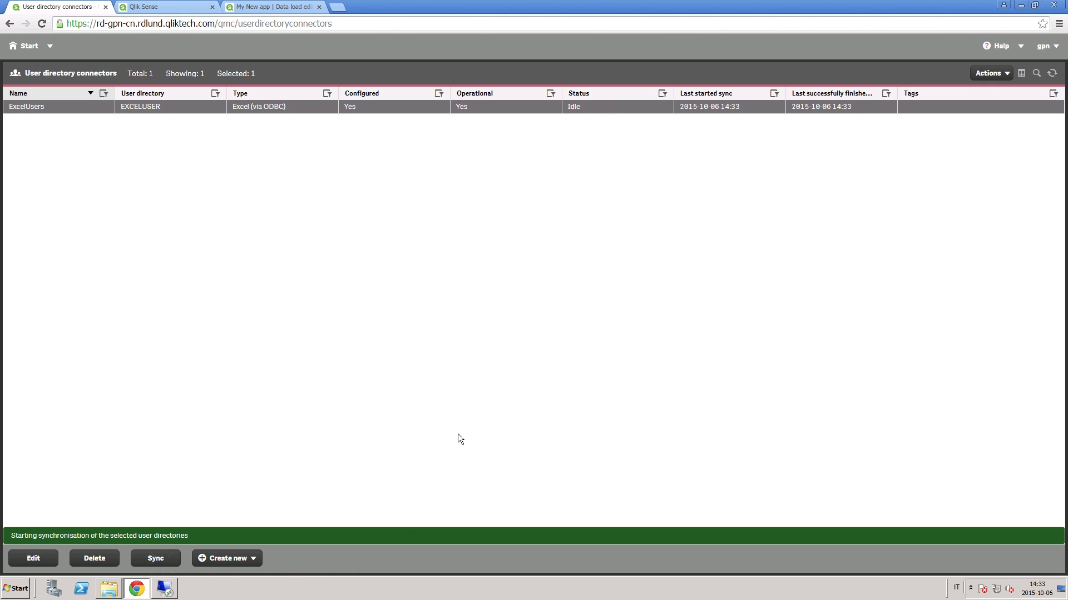
mouse_move(501, 447)
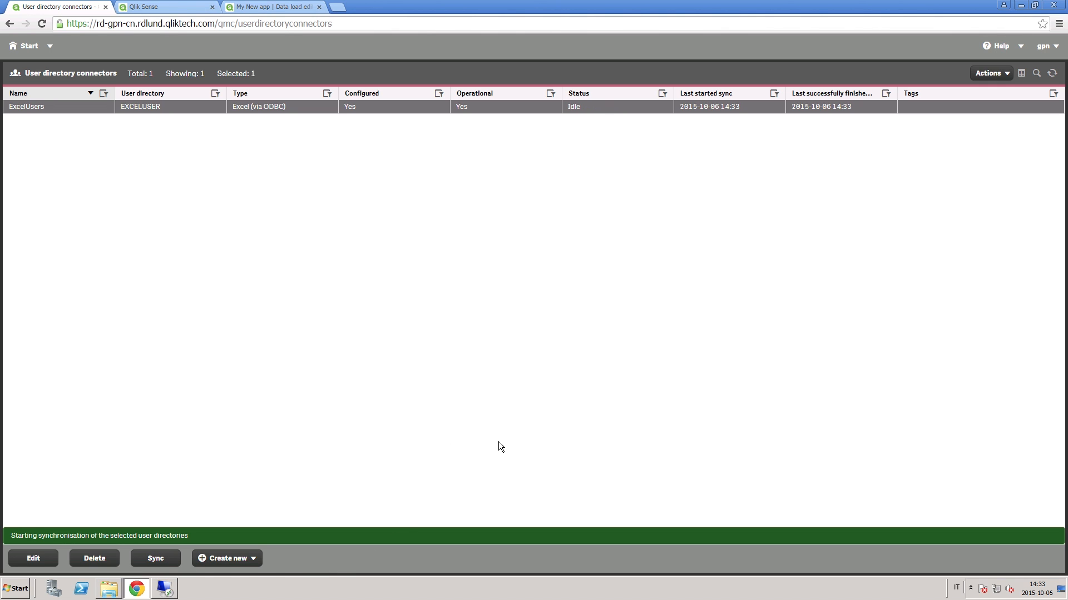
mouse_move(621, 130)
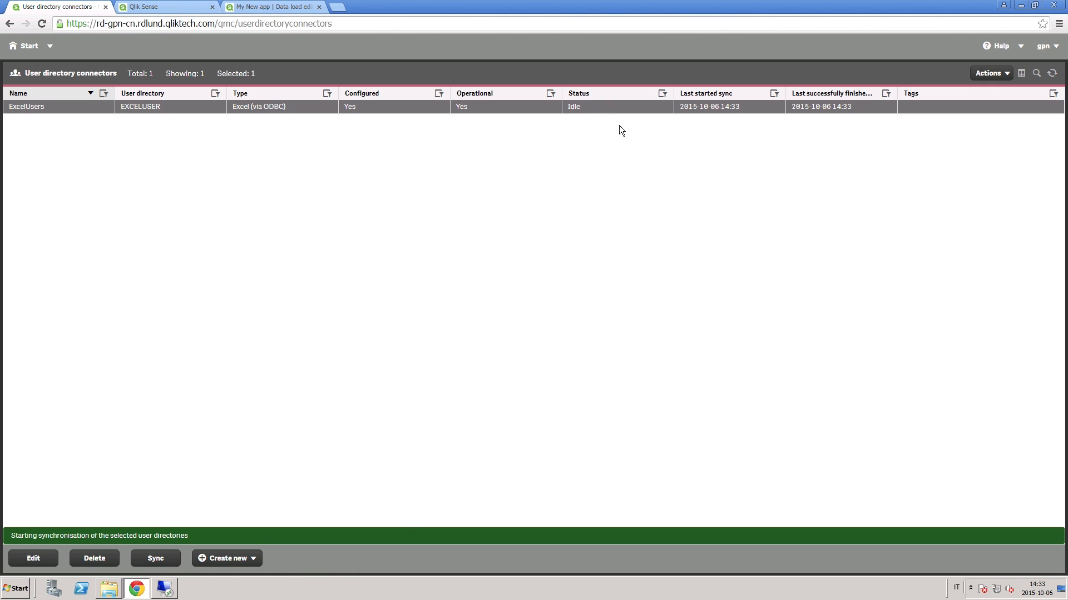
mouse_move(604, 130)
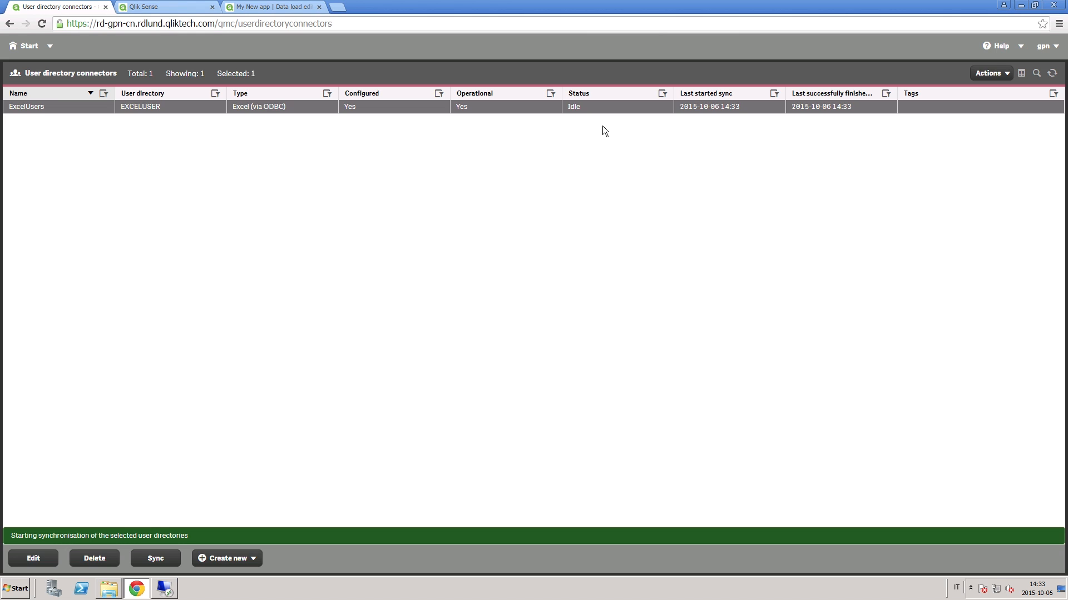
mouse_move(166, 54)
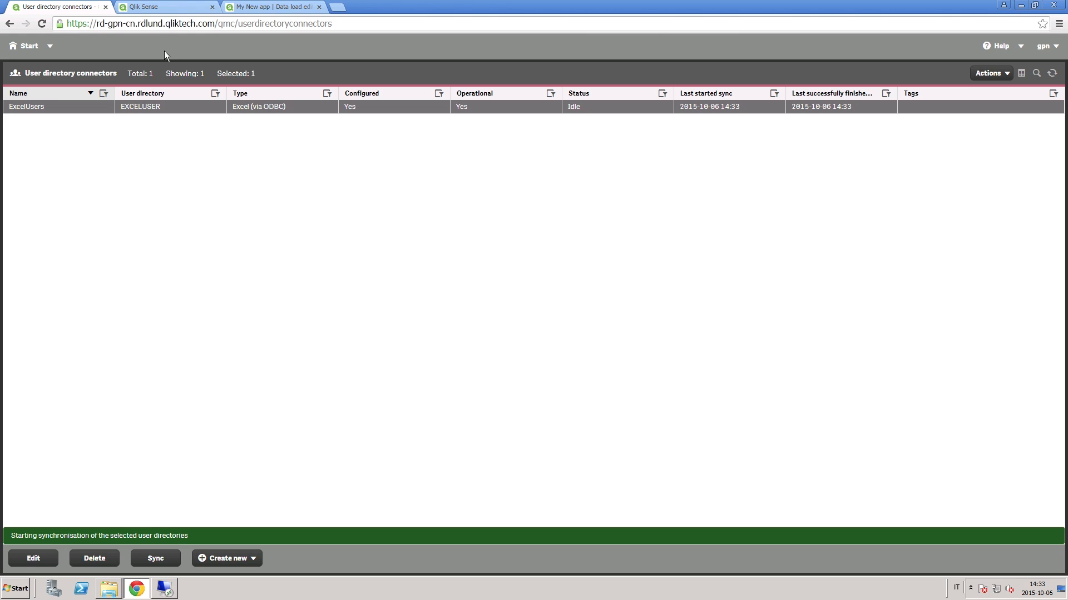
left_click(27, 46)
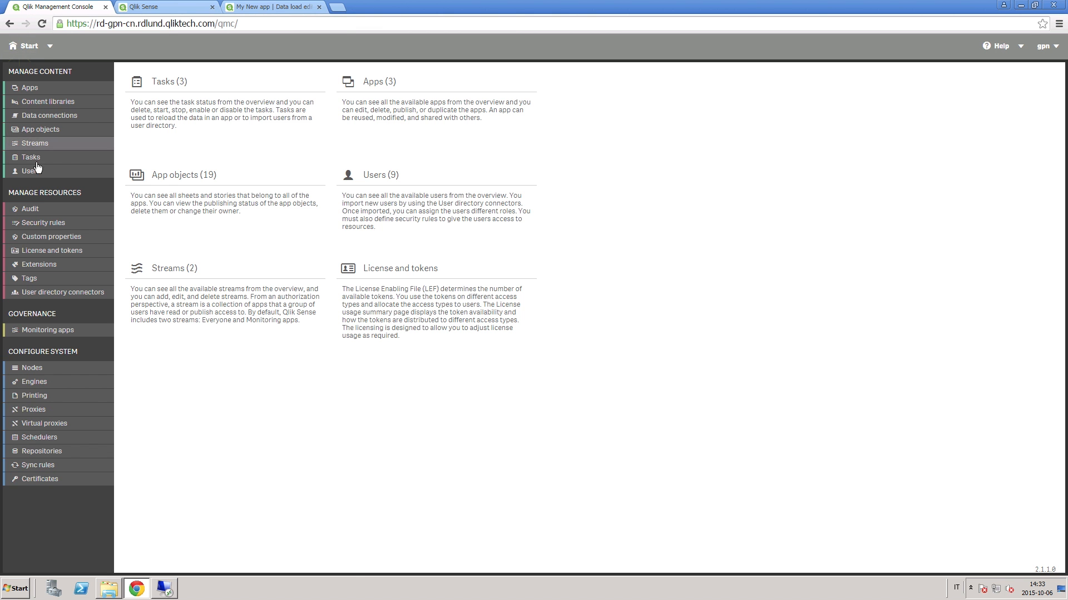
Inspect Excel User 1 among the imported EXCELUSER users, then open the section list.
left_click(29, 171)
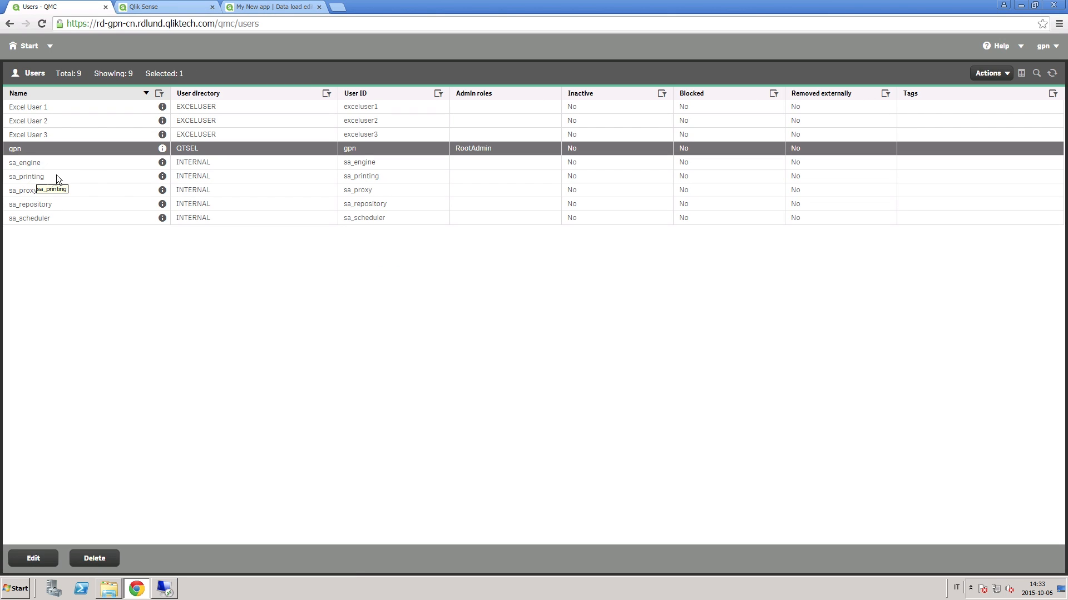
mouse_move(136, 113)
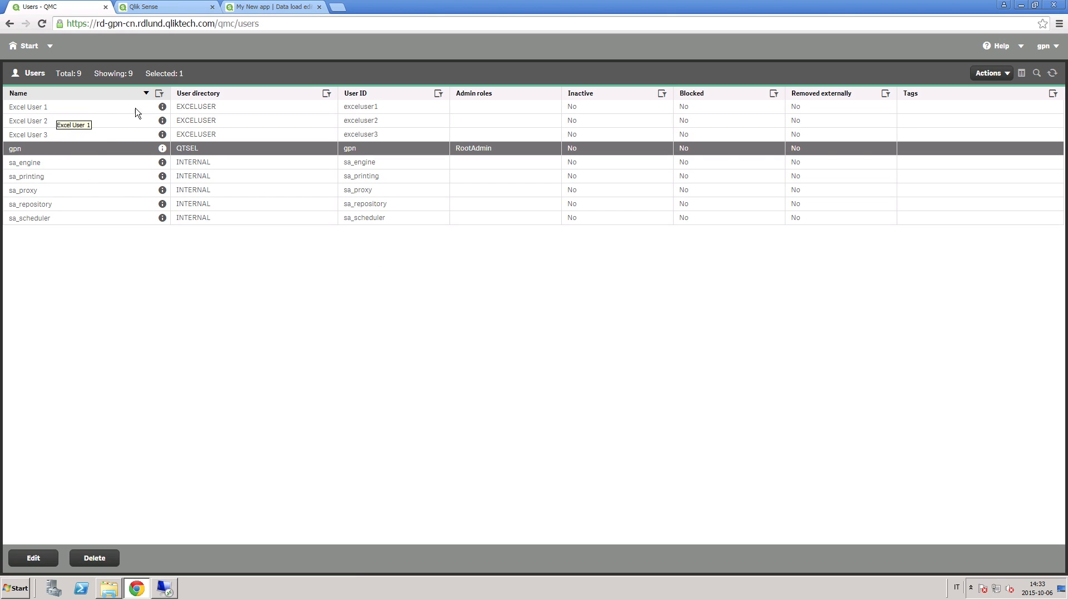
left_click(162, 107)
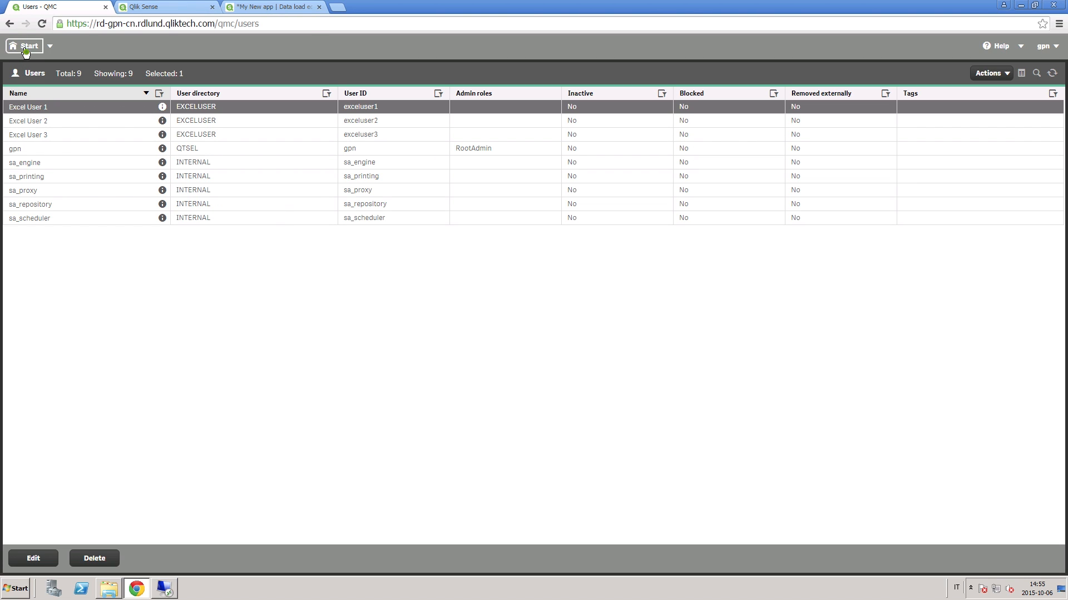
left_click(26, 46)
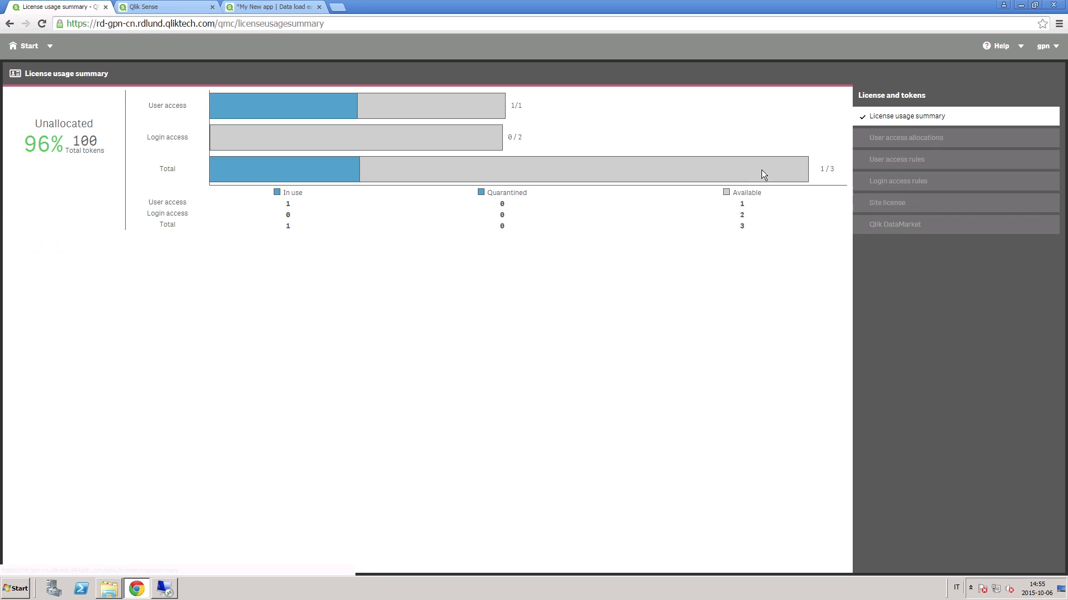
Create and apply a login access rule named 'Excel Users' allocating 3 tokens.
left_click(897, 181)
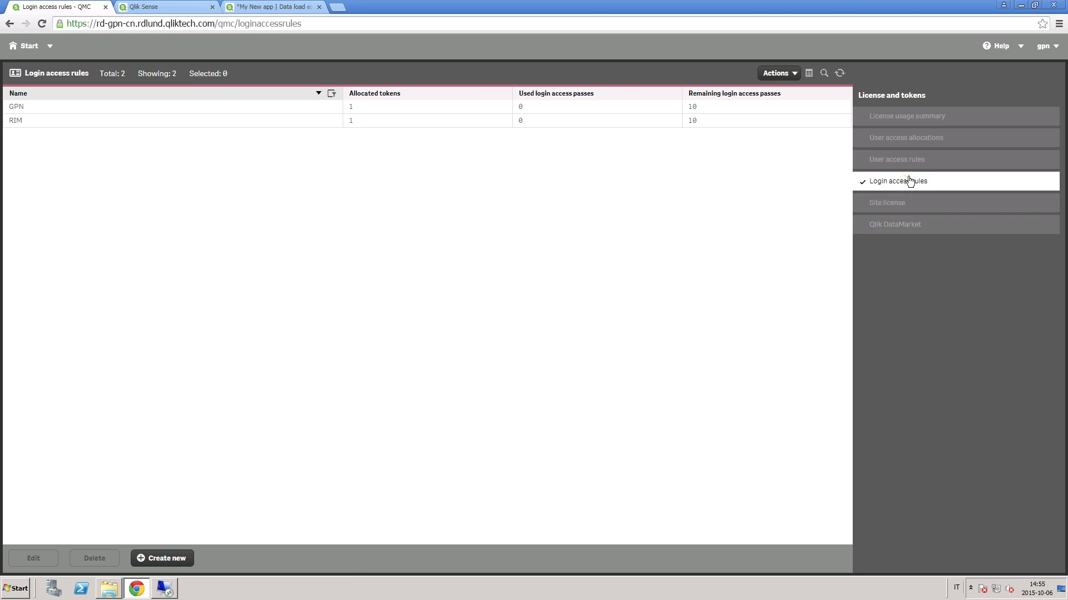
mouse_move(128, 551)
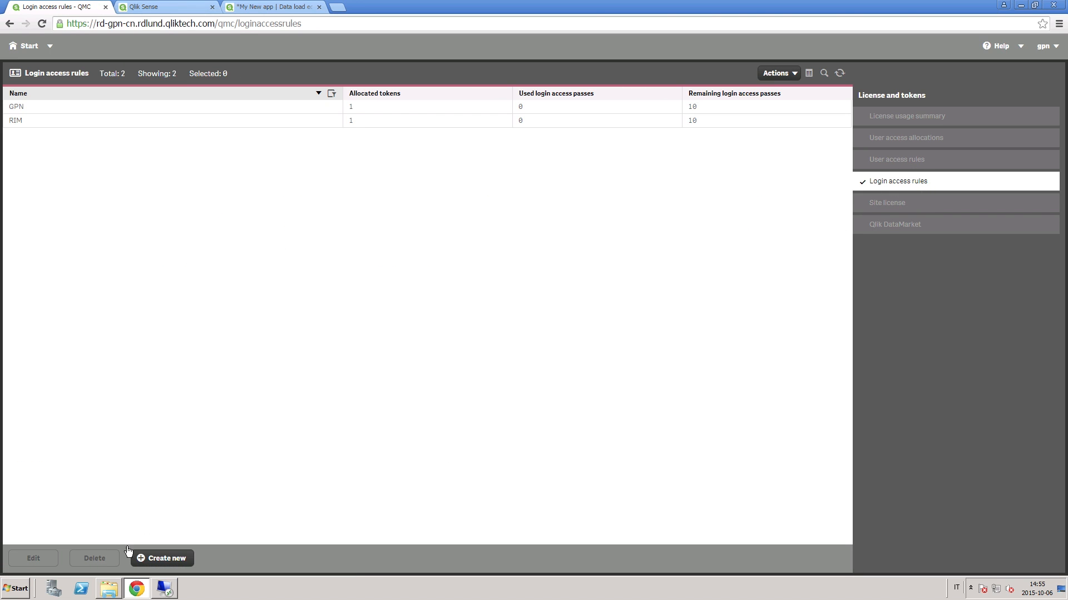
left_click(161, 558)
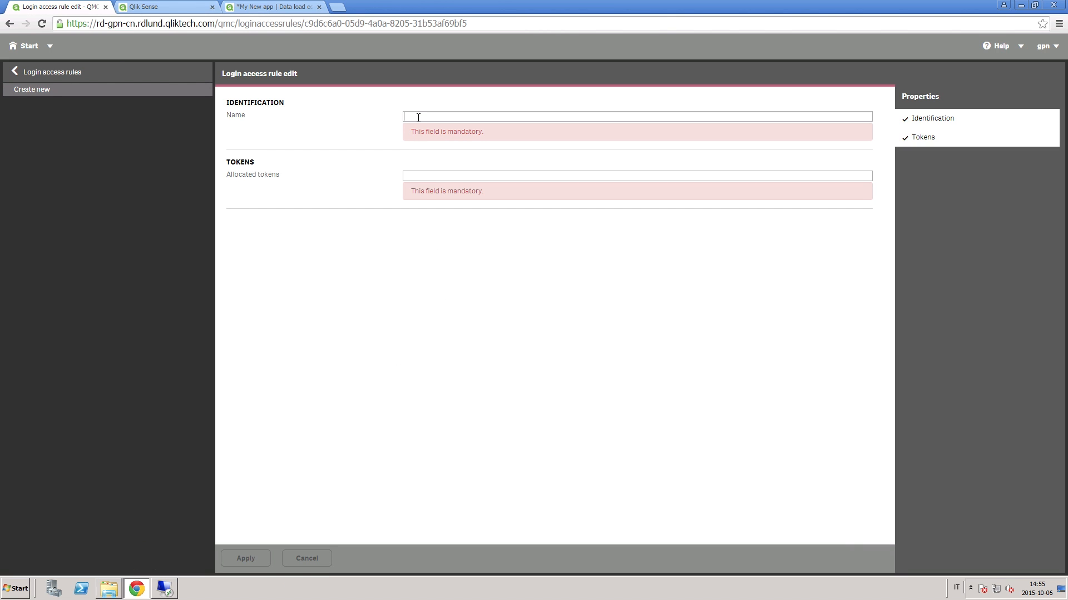
type("Excel")
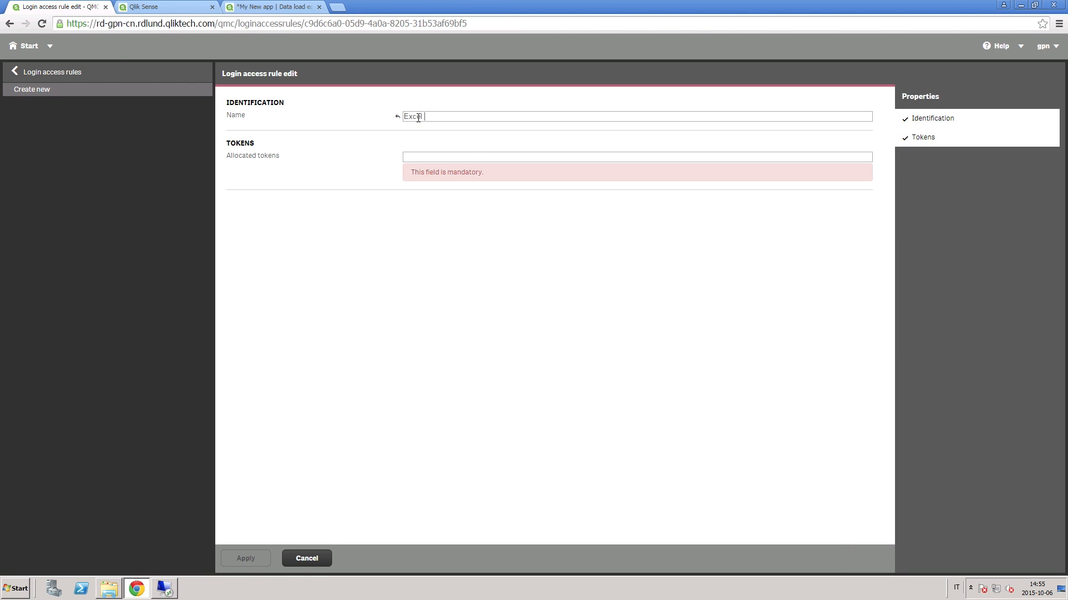
type("Users")
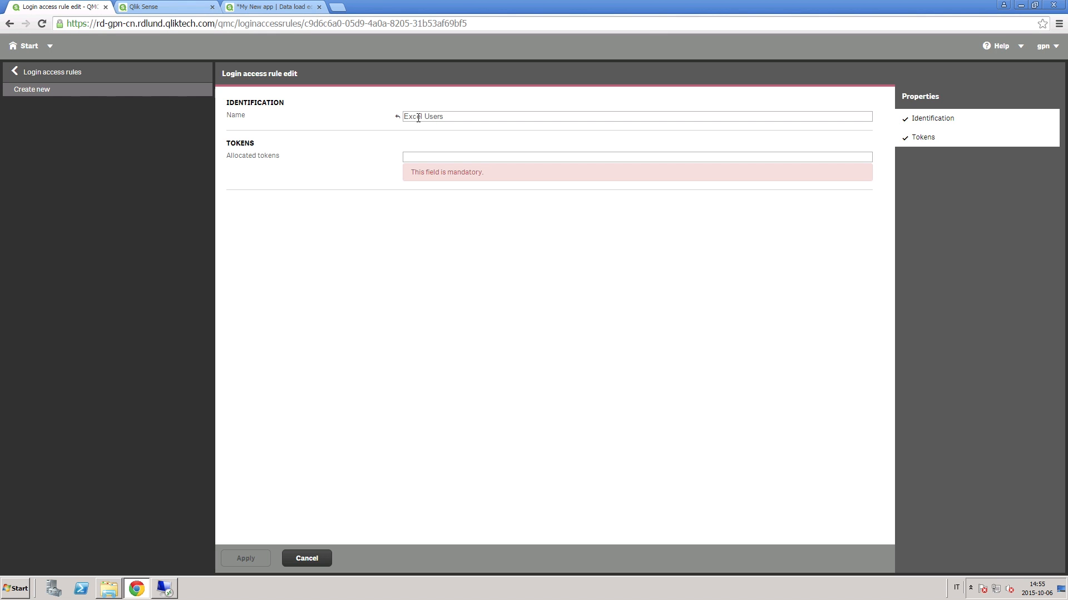
type("3")
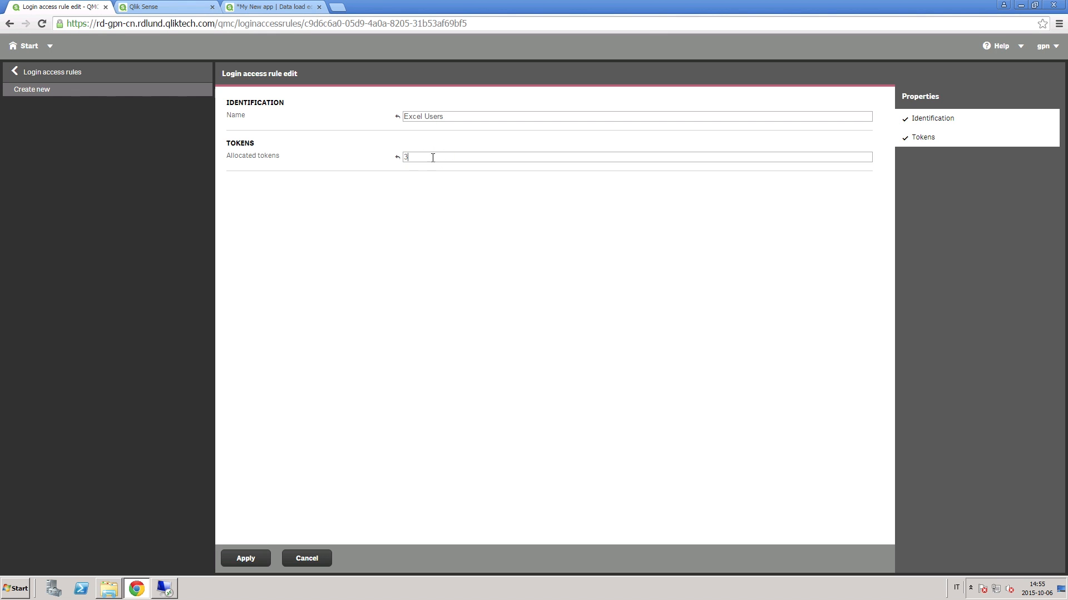
left_click(245, 558)
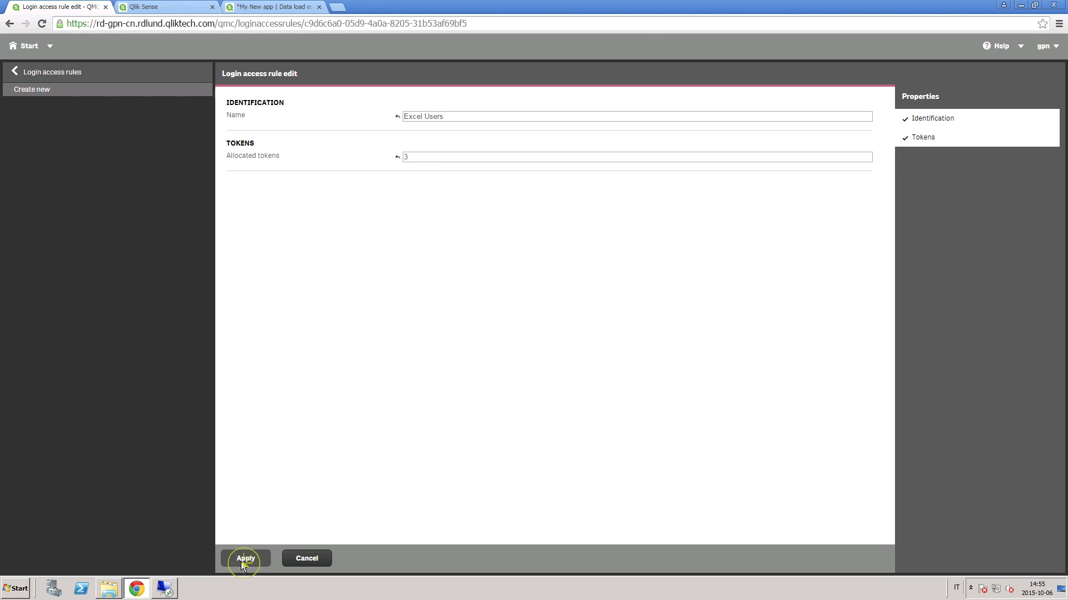
left_click(245, 558)
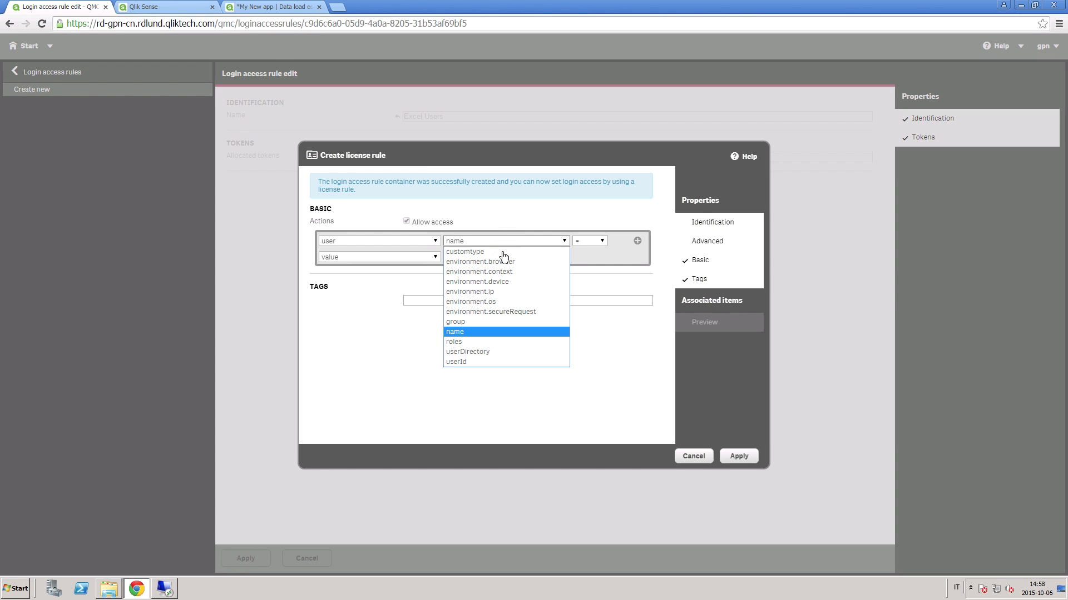
Set the rule condition to user group equals 'Excel Users'.
left_click(455, 321)
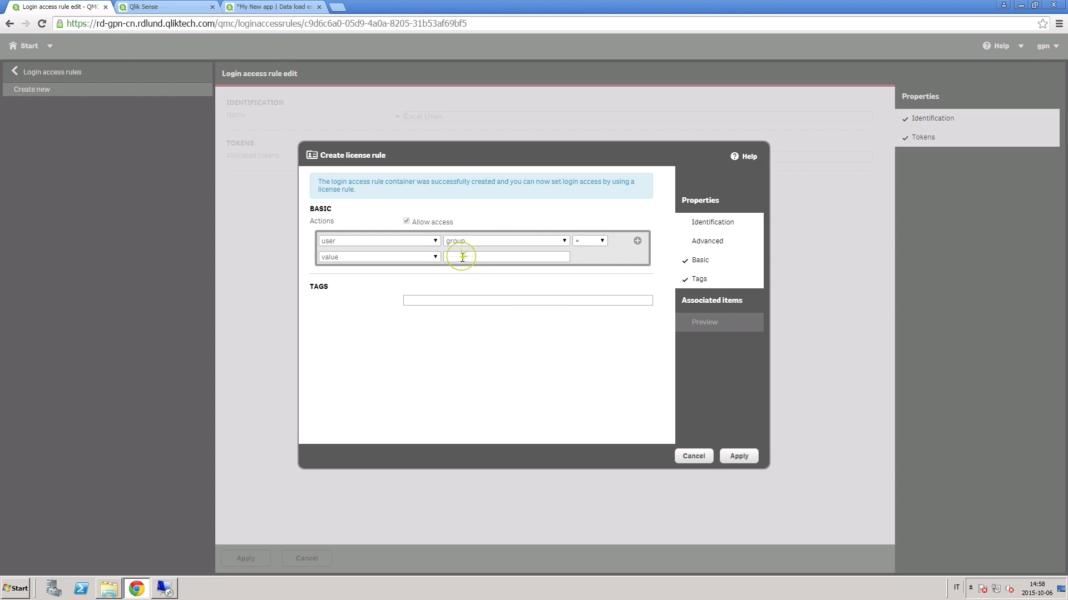
type("Excel Users")
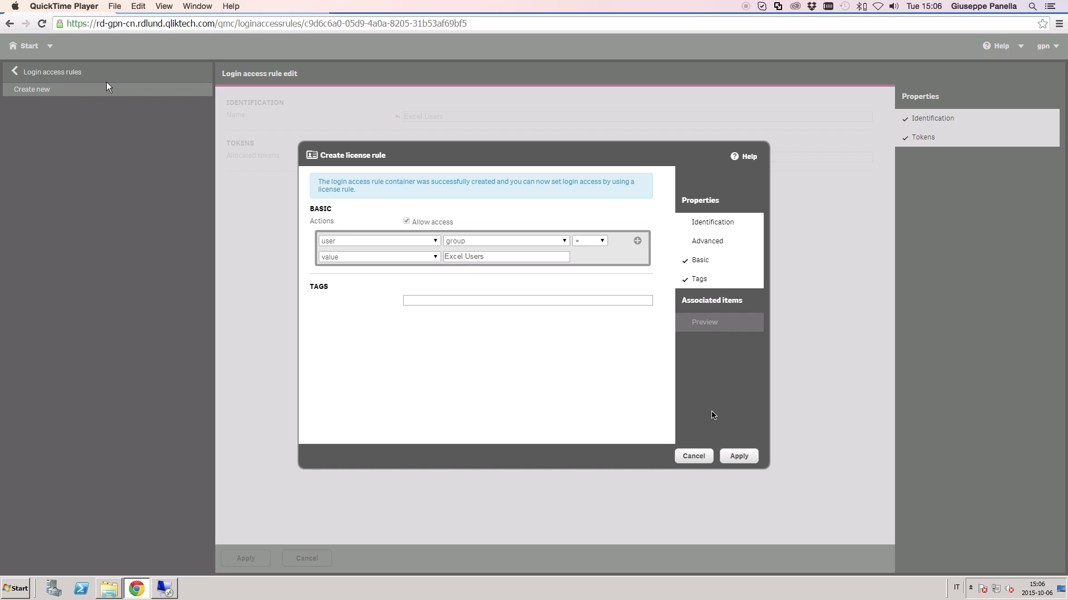